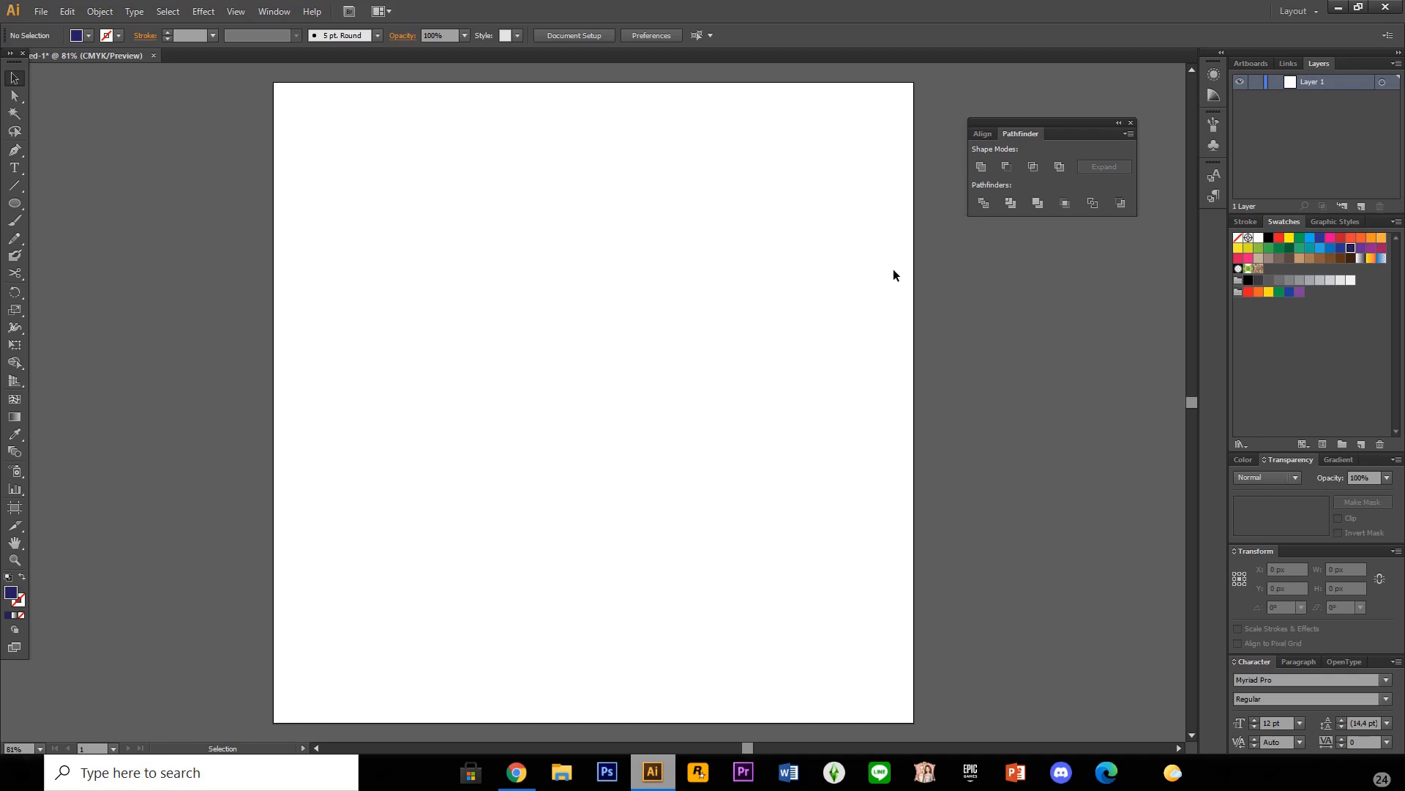
pyautogui.moveTo(327, 312)
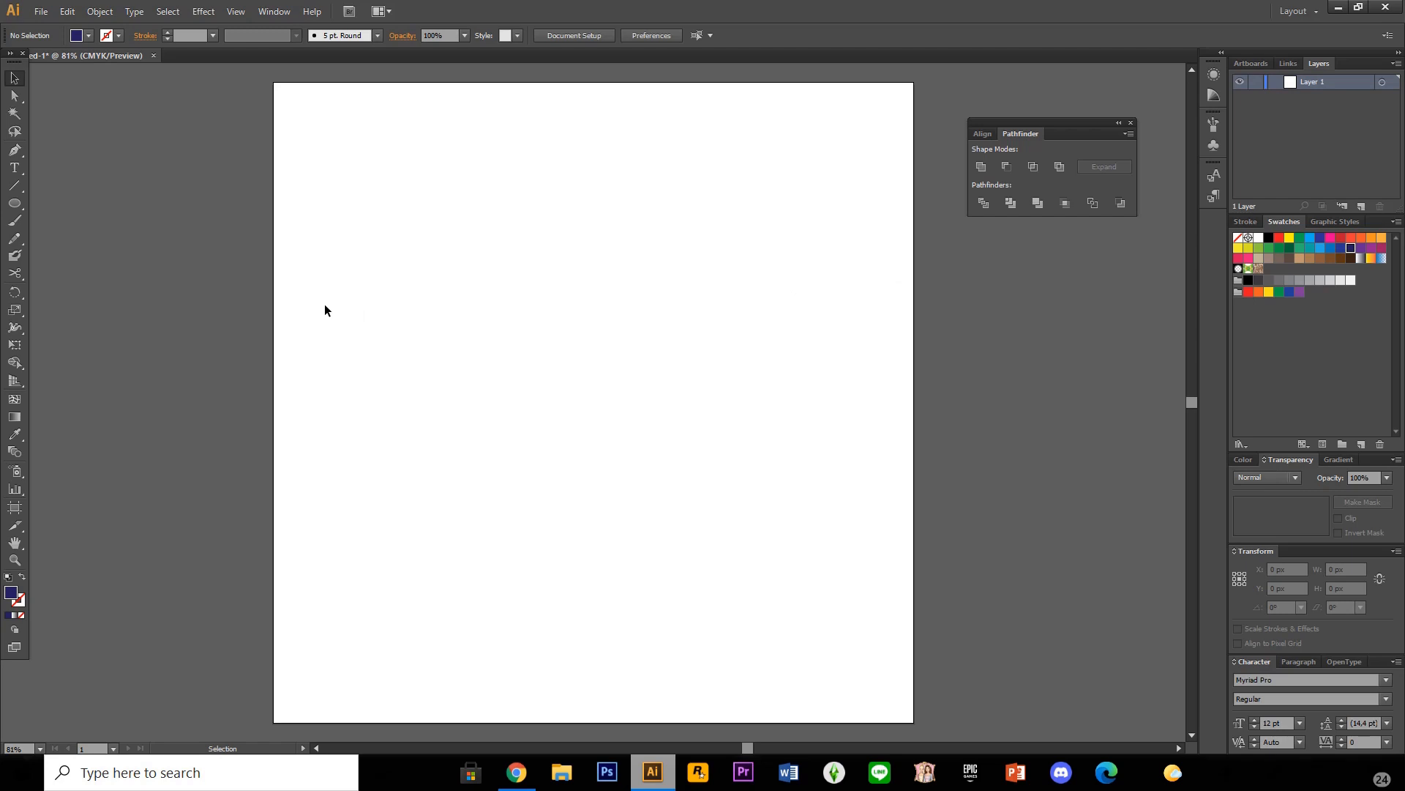
# Draw a navy square with the Rectangle tool as the base for the heart
pyautogui.click(15, 202)
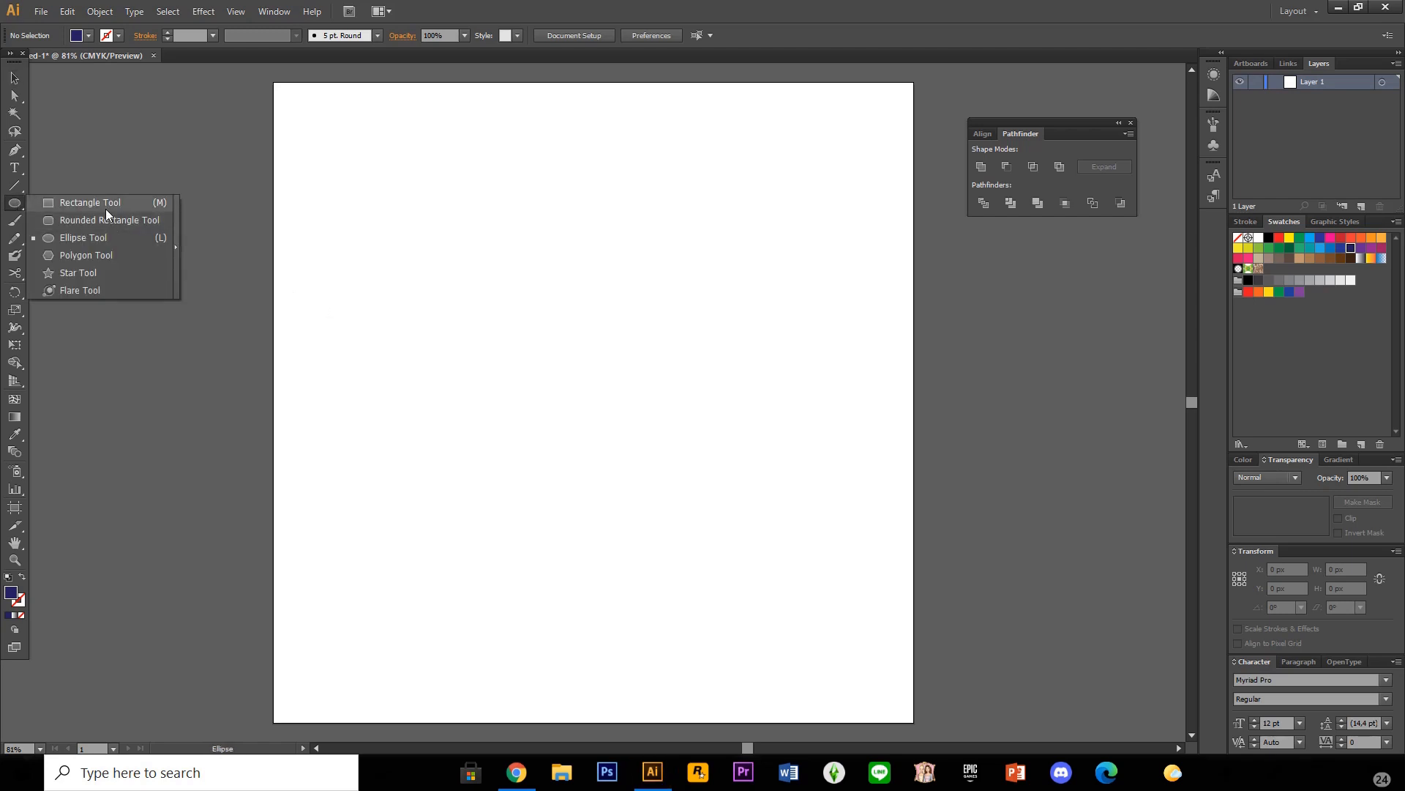
pyautogui.click(90, 202)
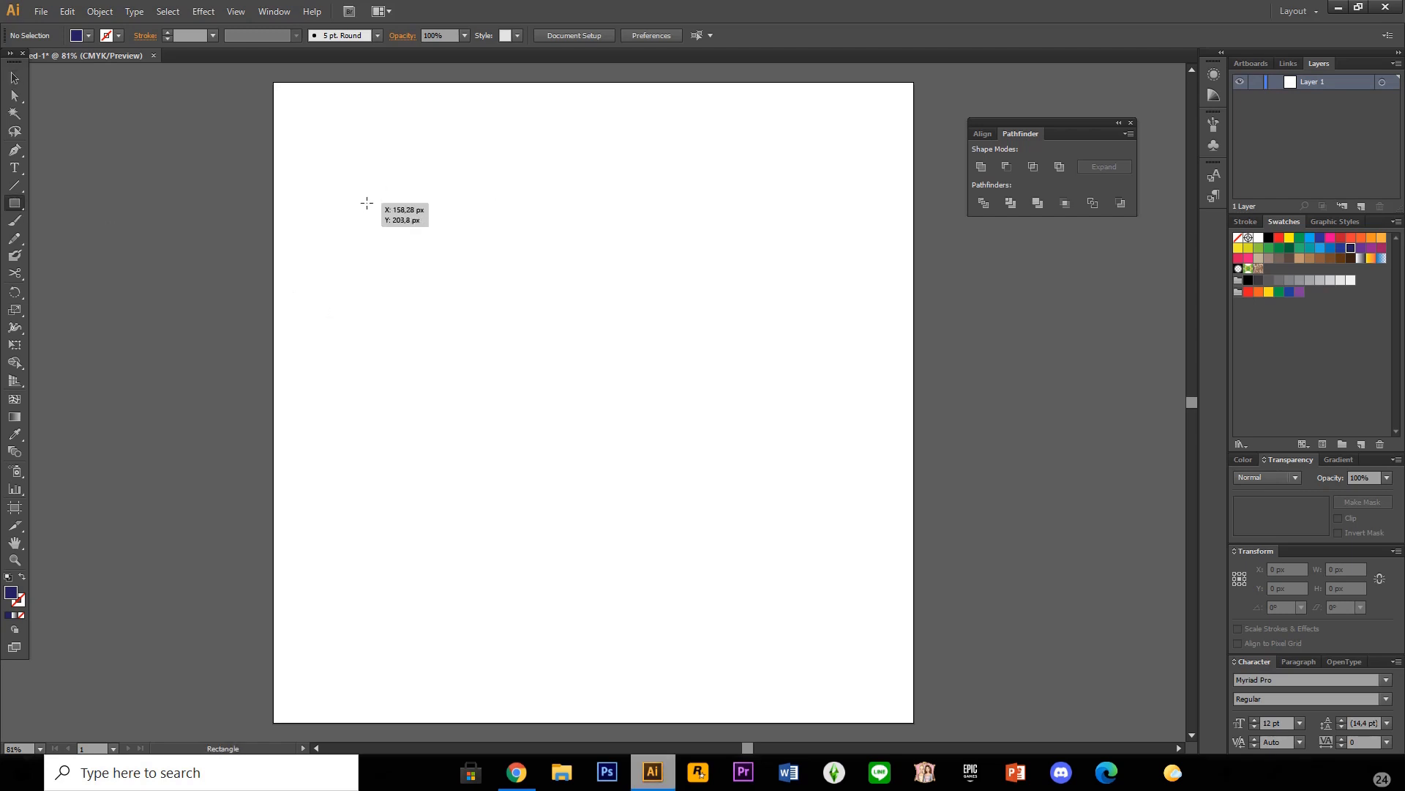
pyautogui.moveTo(358, 183)
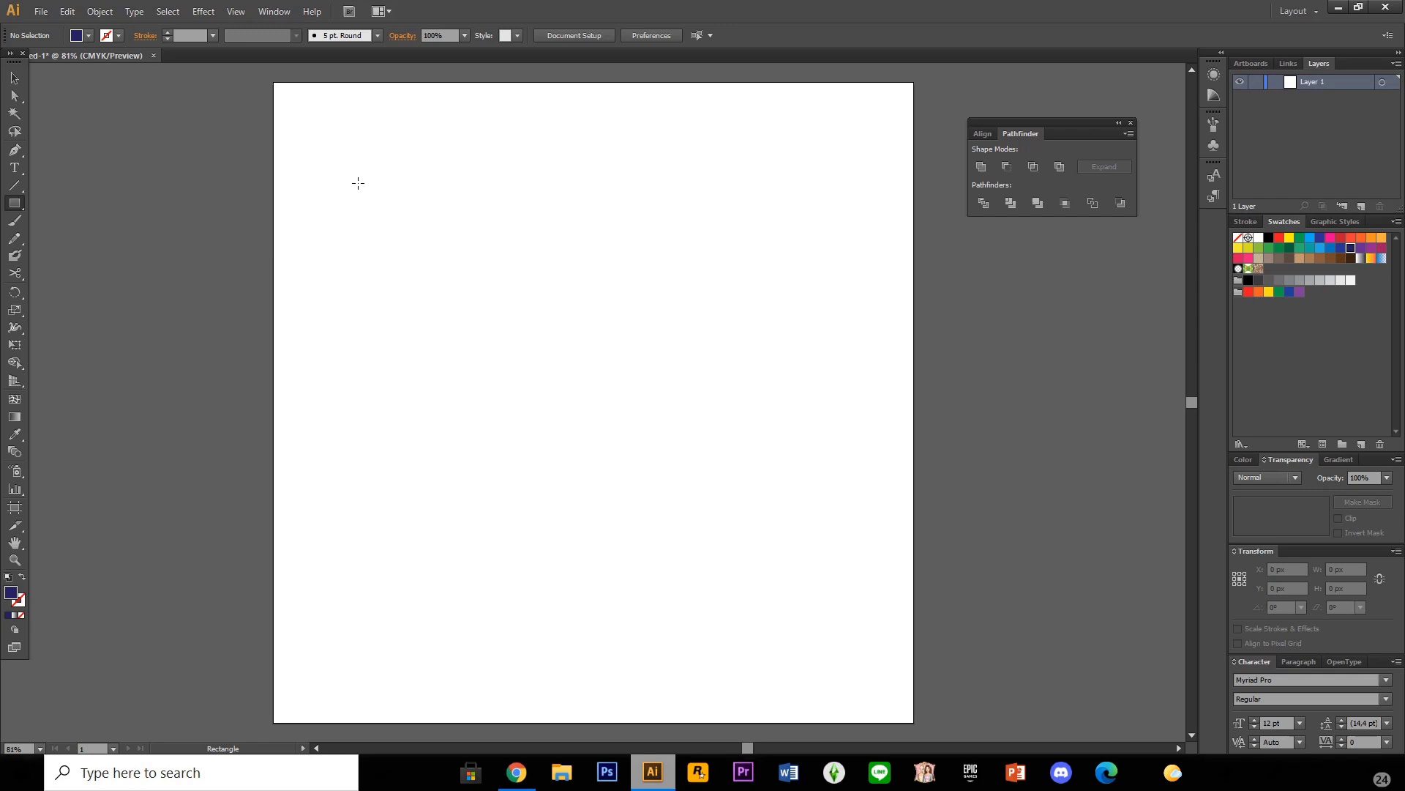
pyautogui.moveTo(357, 185); pyautogui.dragTo(470, 316)
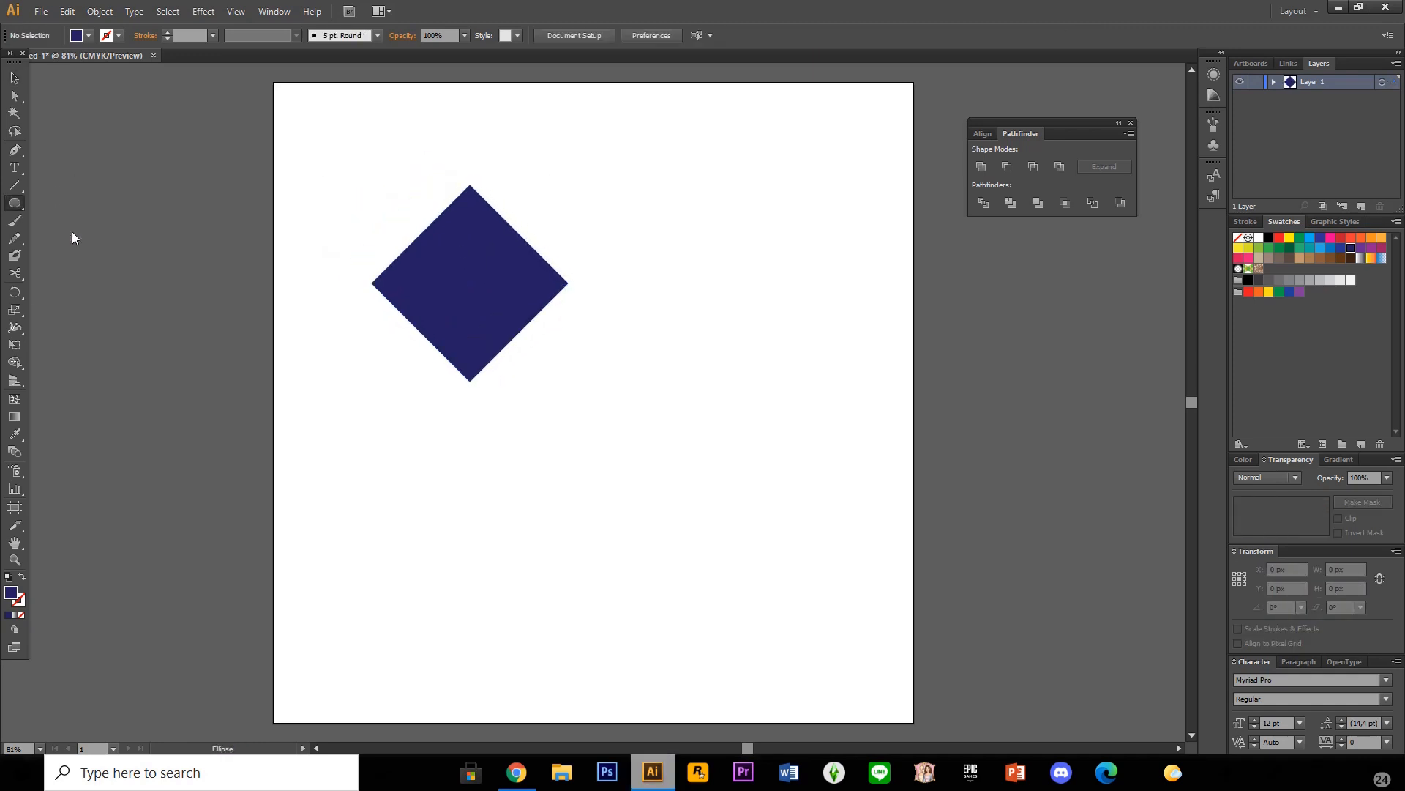
pyautogui.moveTo(325, 142)
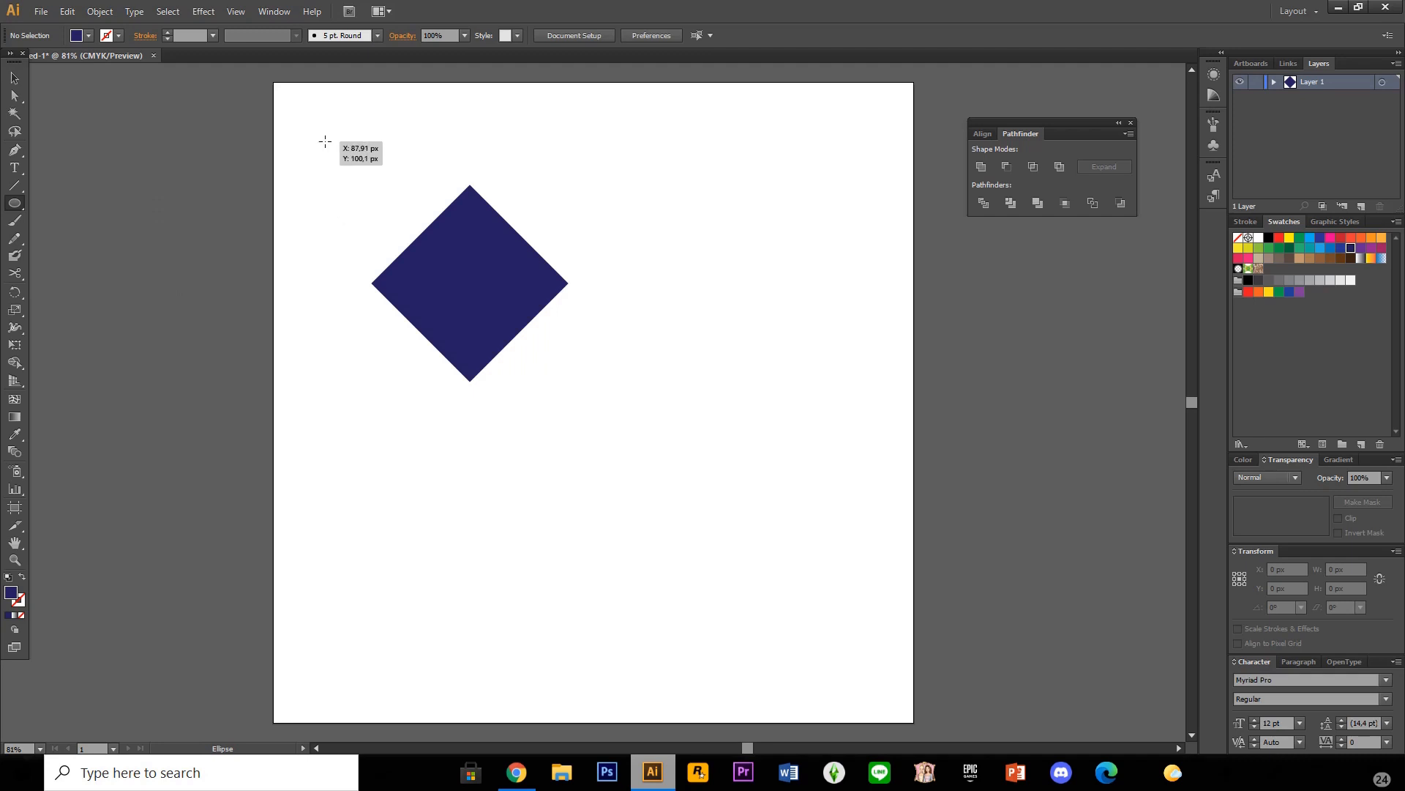
# Draw a navy circle over the diamond's upper-left edge and resize it to span that edge
pyautogui.moveTo(325, 140); pyautogui.dragTo(473, 288)
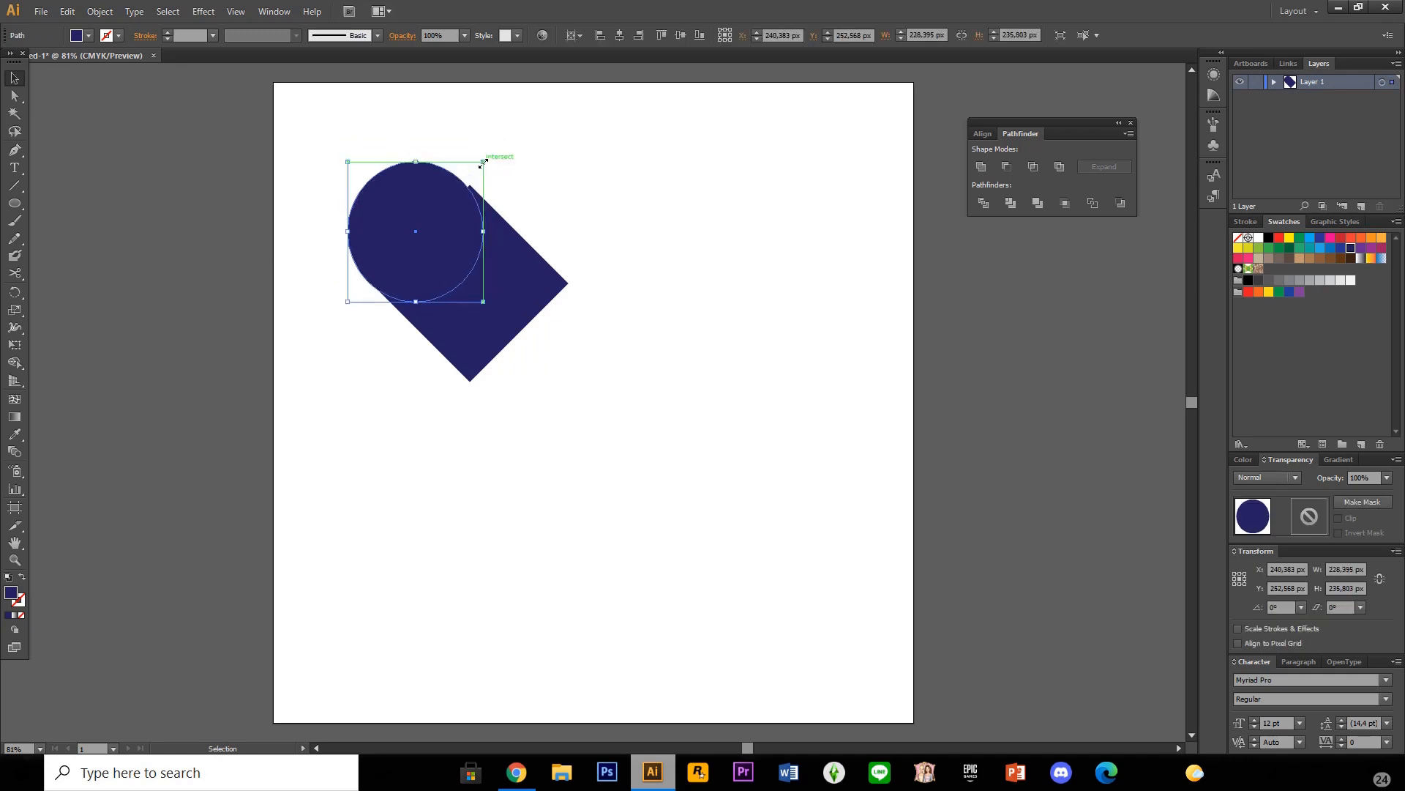
pyautogui.moveTo(484, 163); pyautogui.dragTo(489, 153)
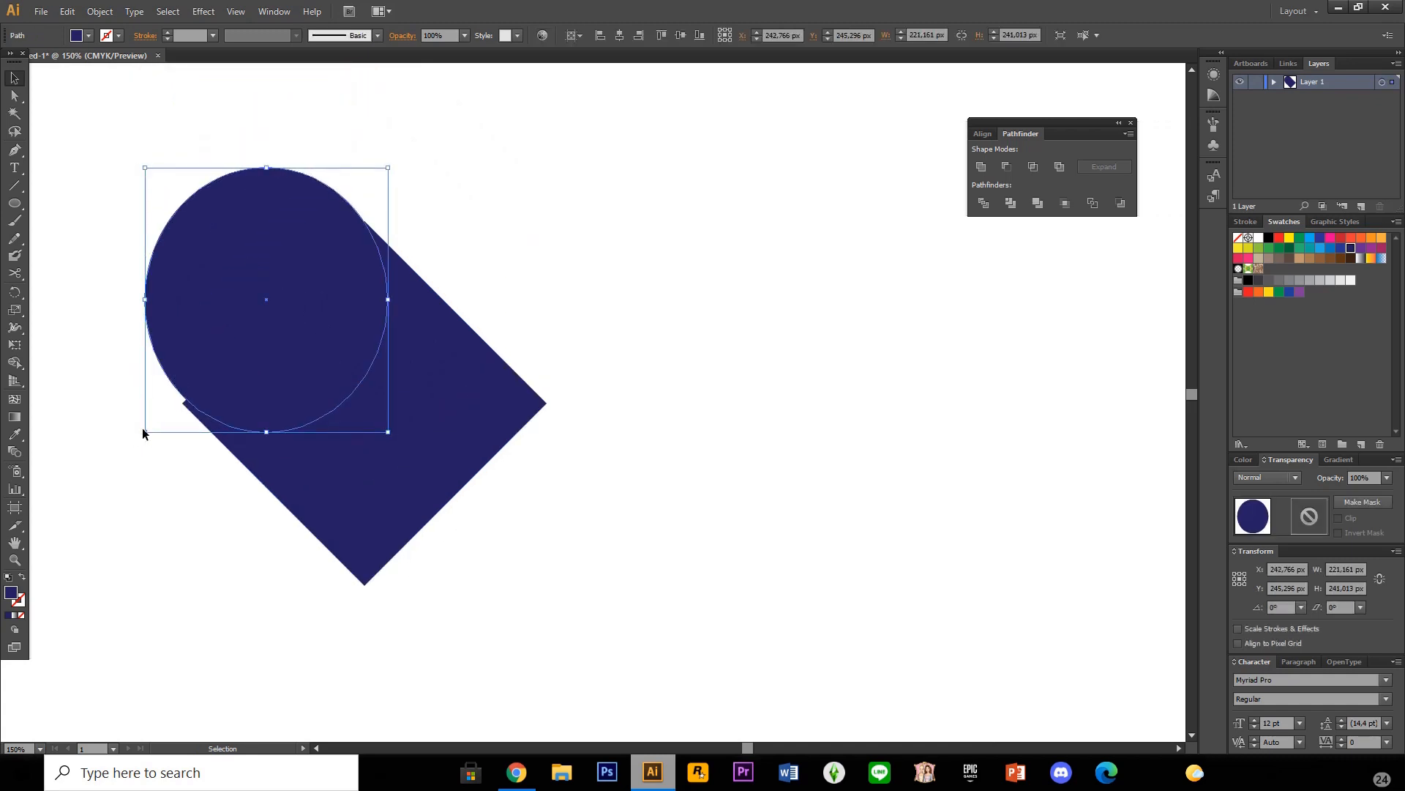
pyautogui.moveTo(145, 430); pyautogui.dragTo(139, 440)
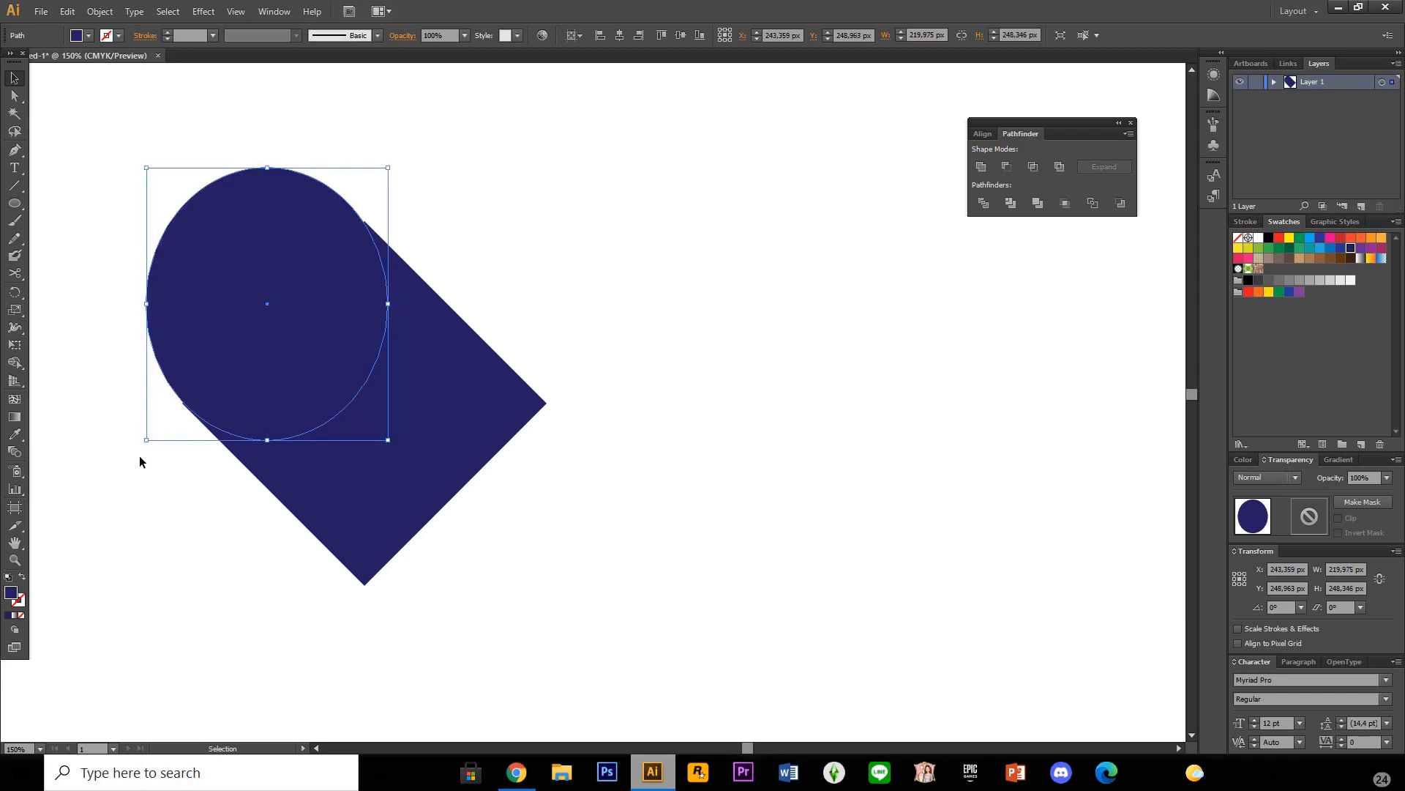
pyautogui.moveTo(147, 440); pyautogui.dragTo(145, 448)
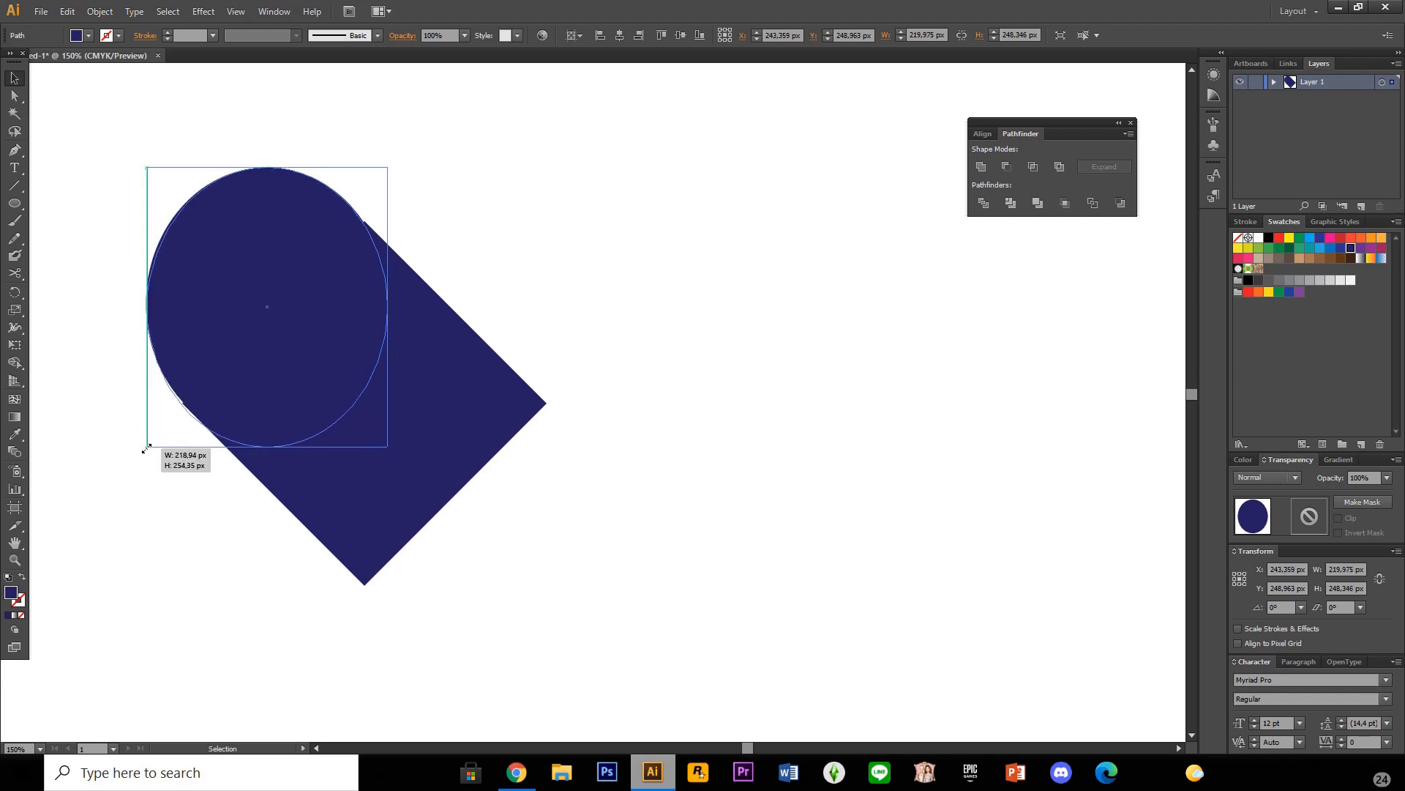
pyautogui.moveTo(146, 447); pyautogui.dragTo(143, 443)
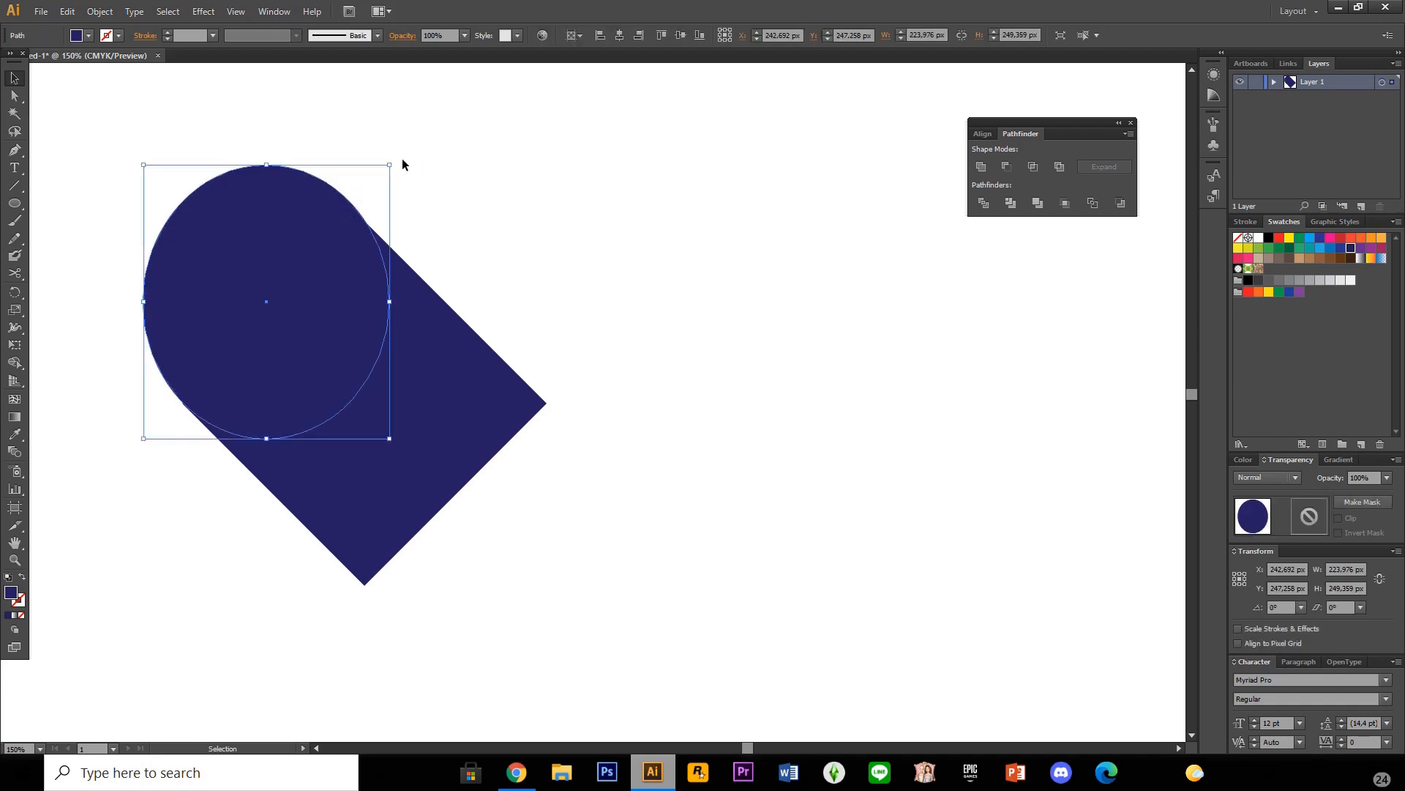
pyautogui.moveTo(397, 164)
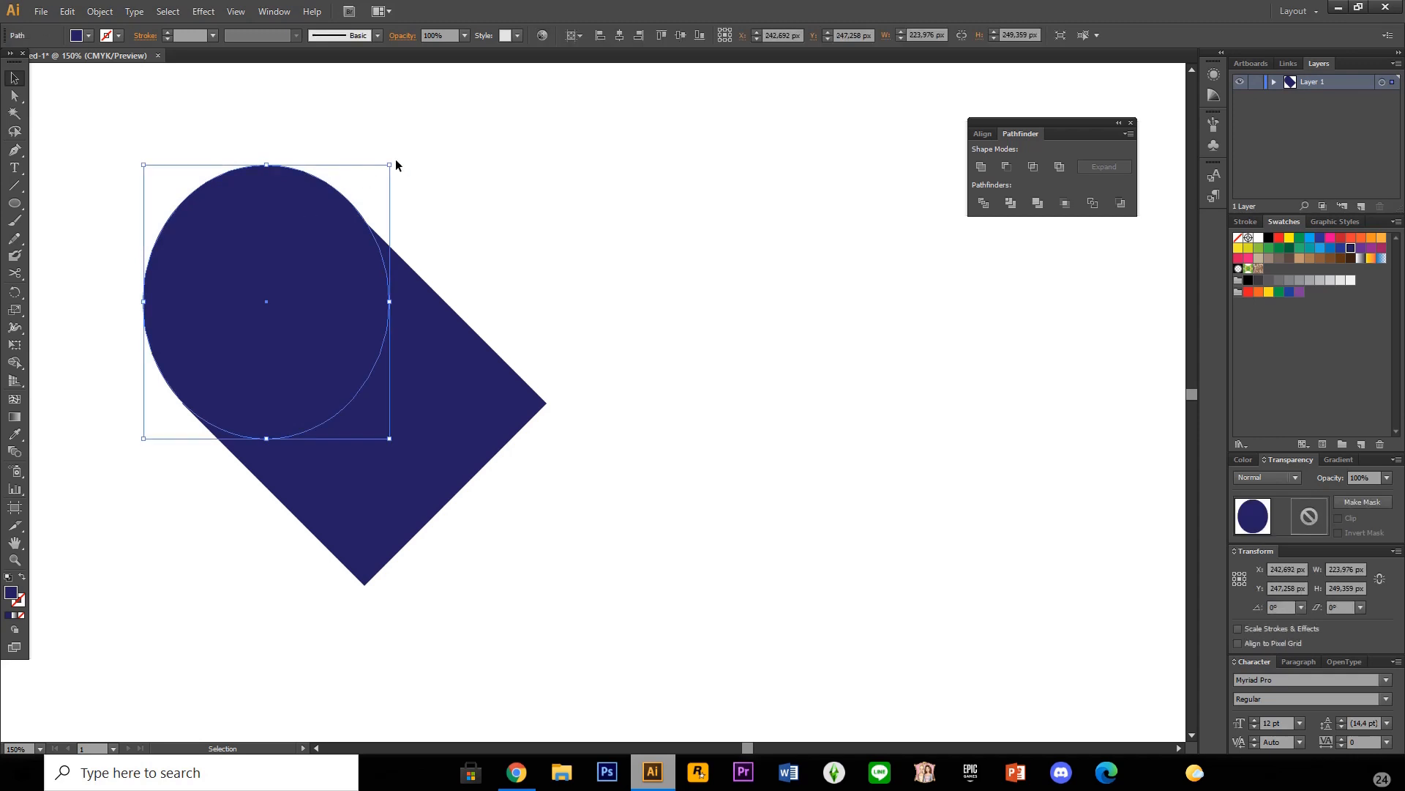
pyautogui.moveTo(389, 165); pyautogui.dragTo(394, 184)
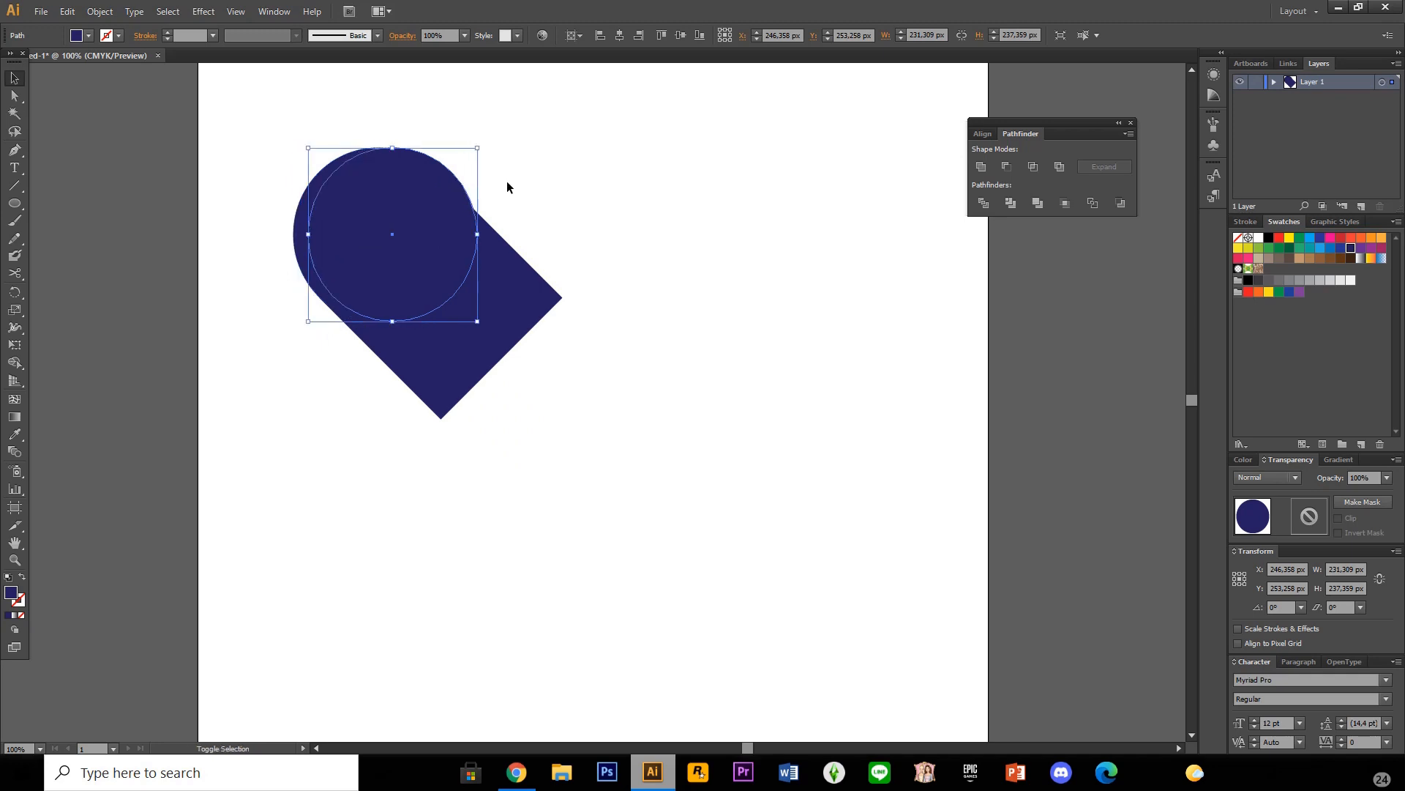
# Alt-drag a matching circle copy onto the diamond's upper-right edge
pyautogui.moveTo(390, 234); pyautogui.dragTo(501, 234)
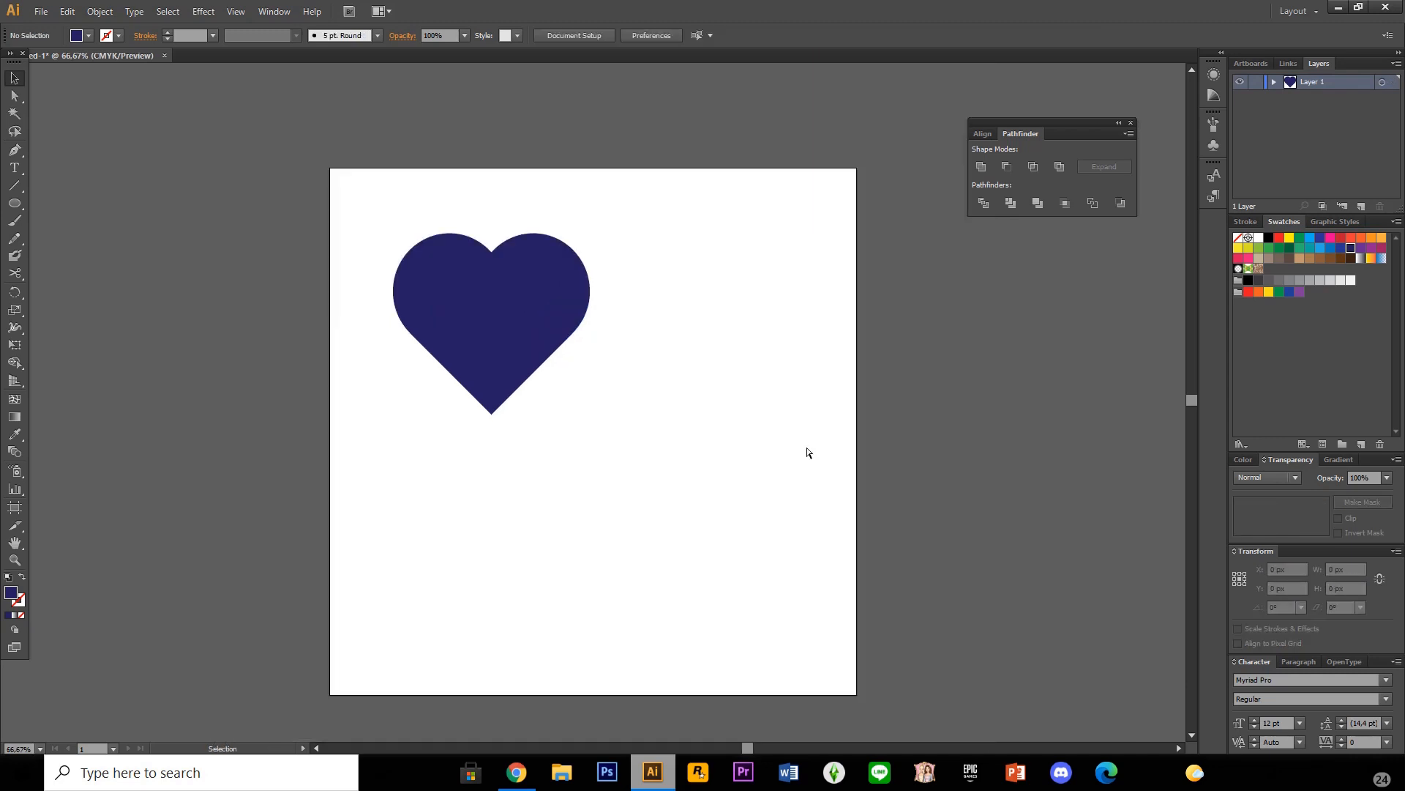
pyautogui.moveTo(398, 222)
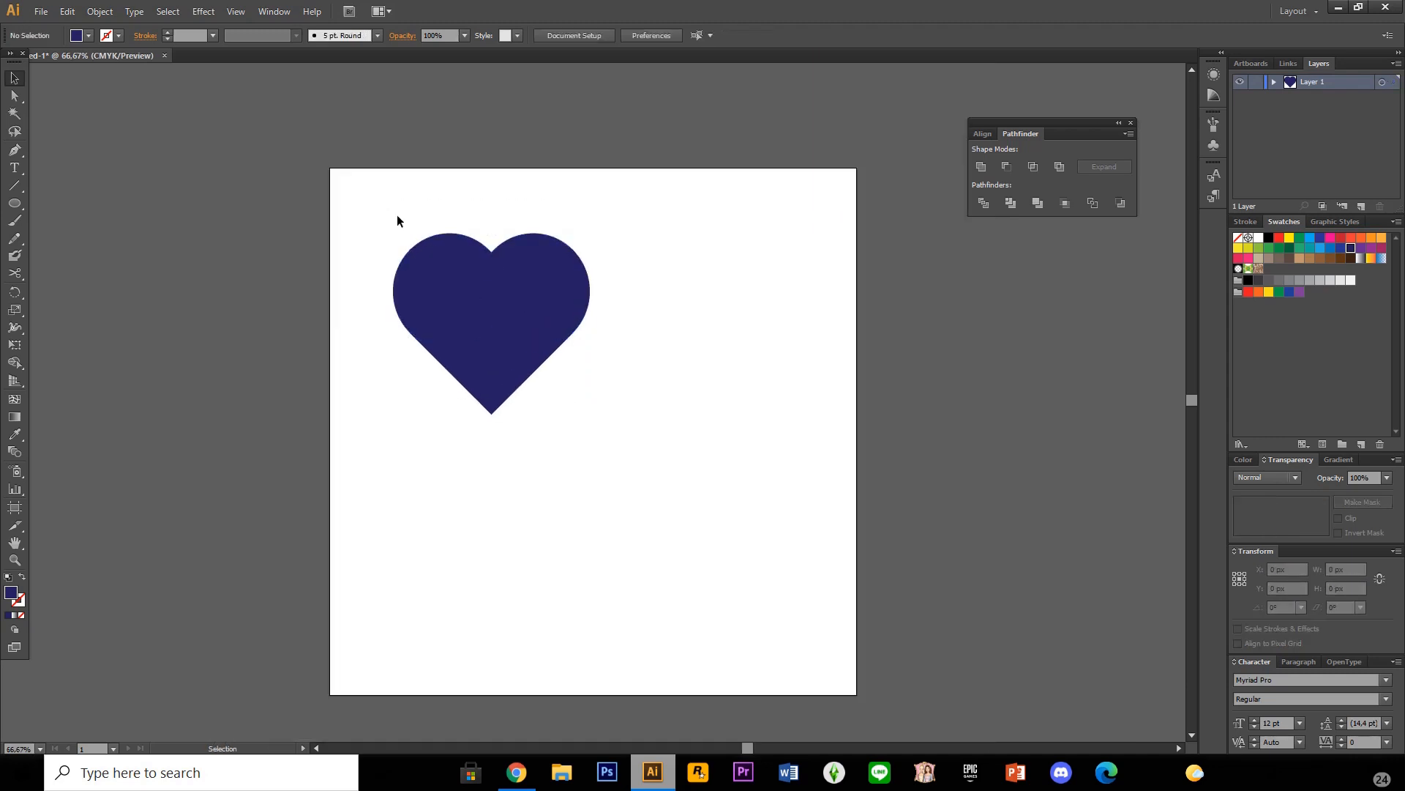
pyautogui.moveTo(14, 353)
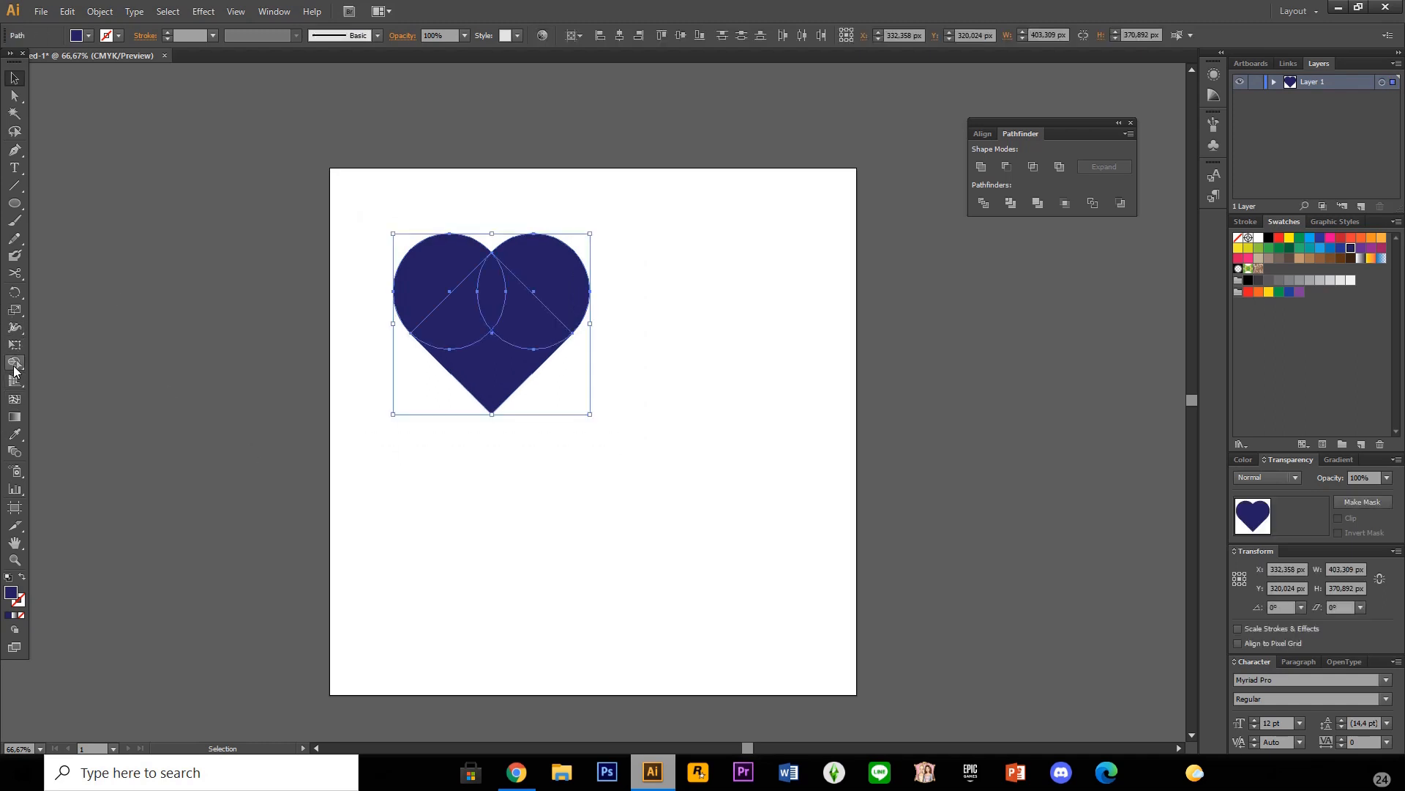
# Use the Shape Builder tool to merge the diamond and both circles into one heart
pyautogui.click(15, 363)
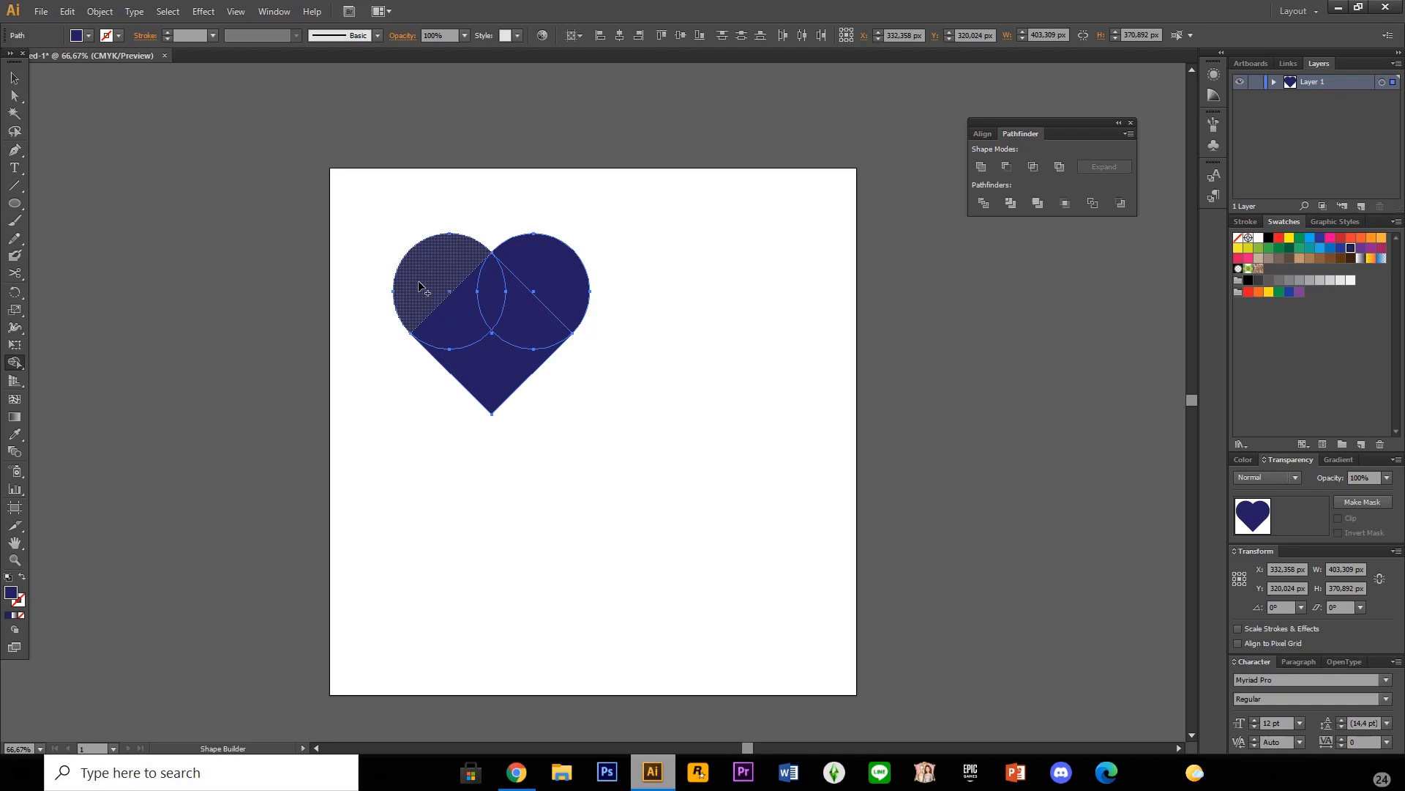
pyautogui.moveTo(421, 287); pyautogui.dragTo(457, 350)
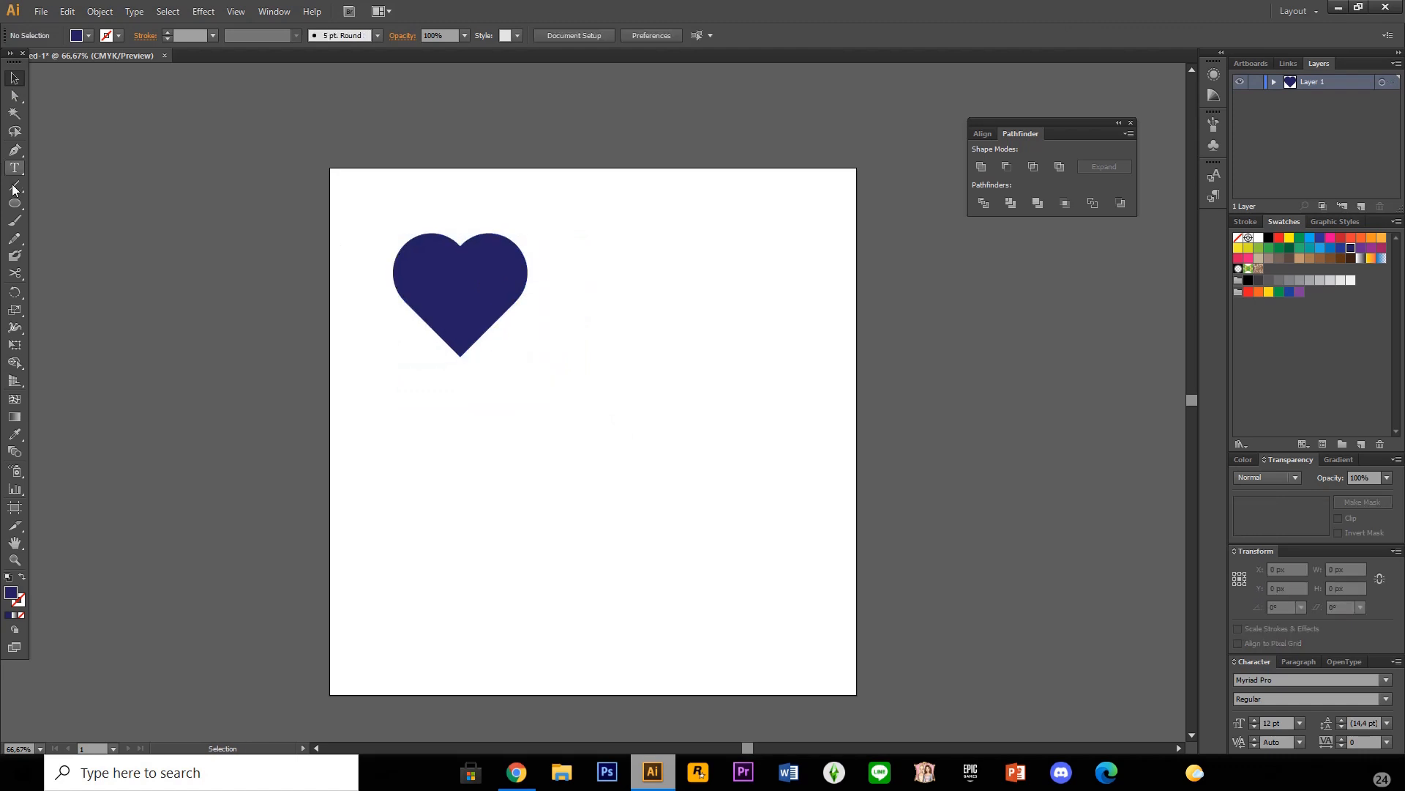
# Draw a navy circle below the heart with the Ellipse tool
pyautogui.click(15, 206)
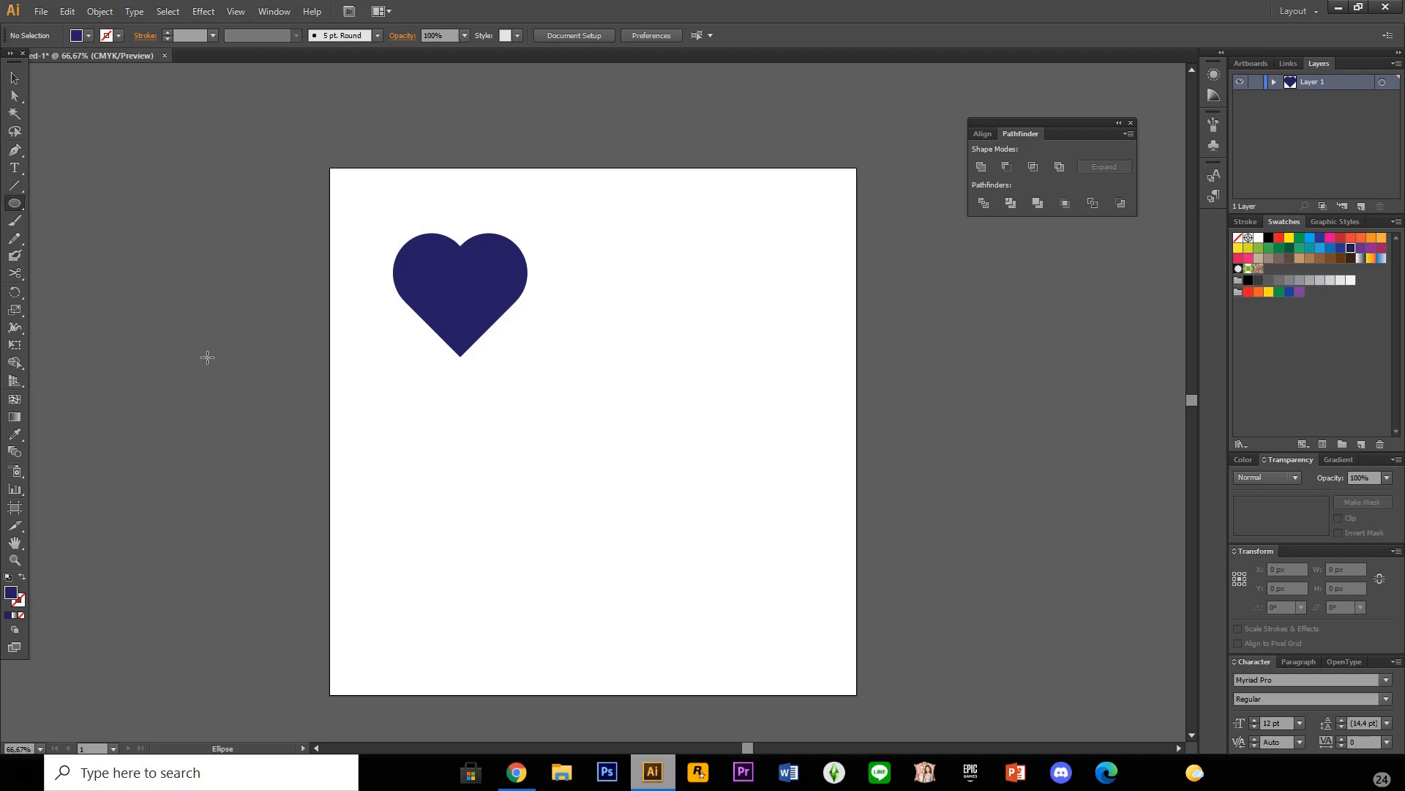
pyautogui.moveTo(401, 465); pyautogui.dragTo(509, 583)
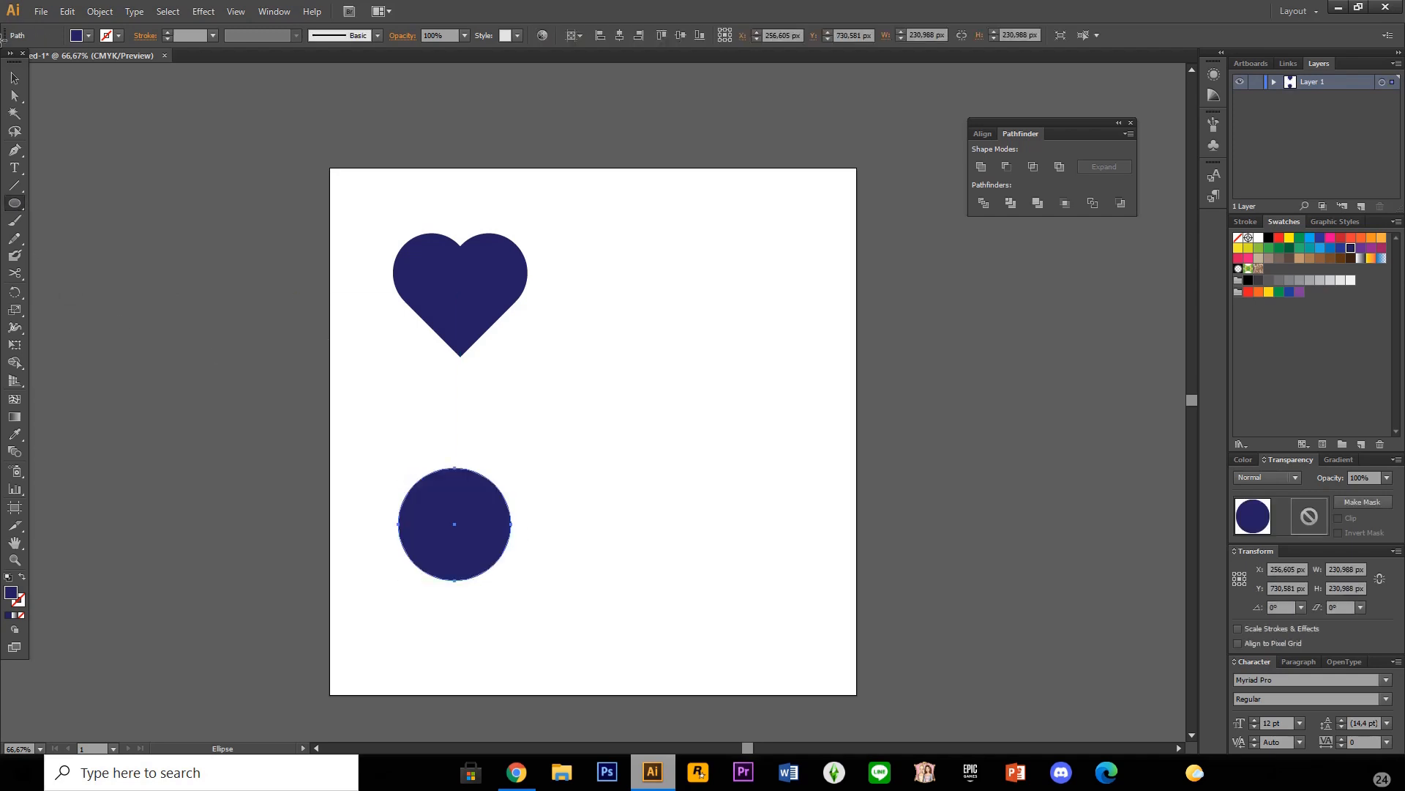
pyautogui.click(454, 524)
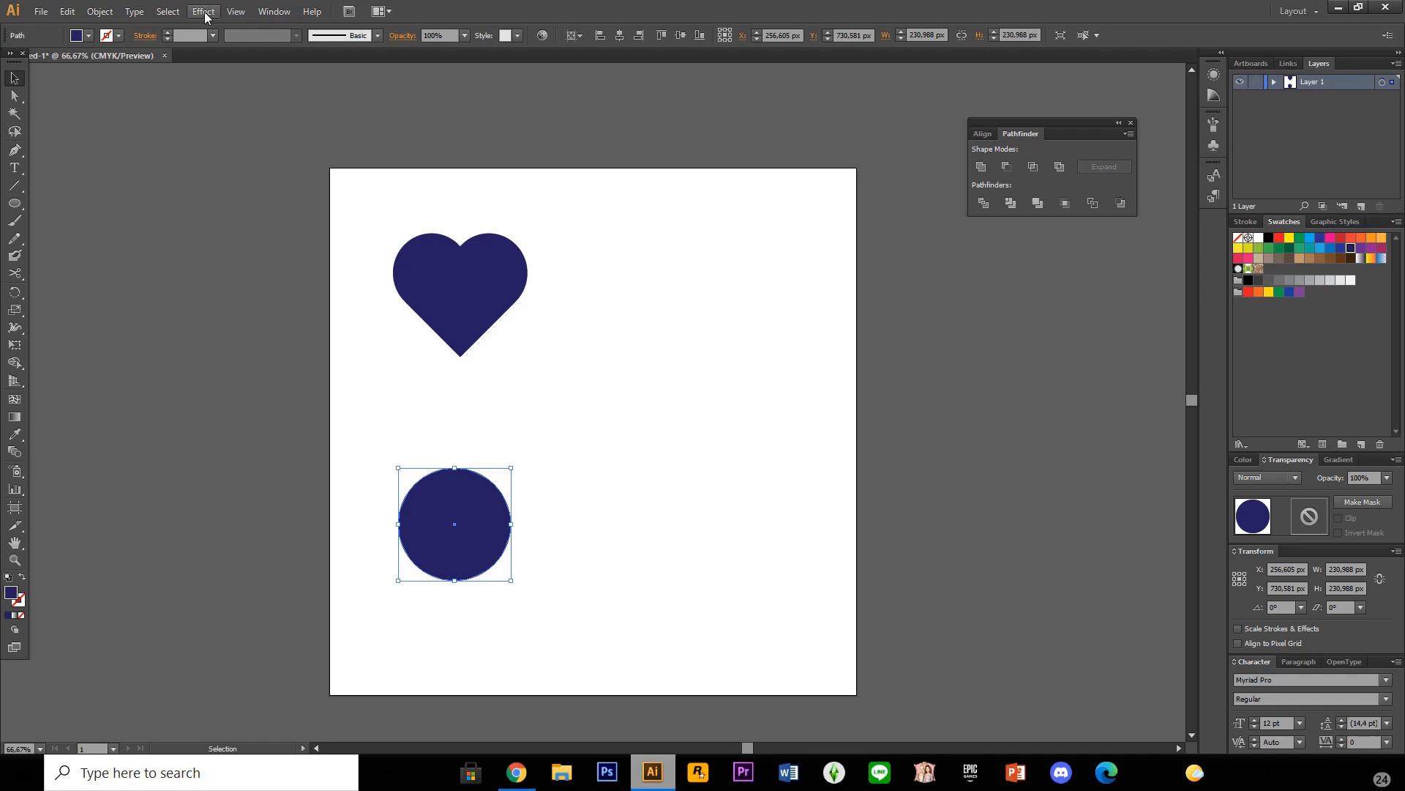
# Apply Pucker & Bloat to pucker the circle into a four-point sparkle star
pyautogui.click(203, 10)
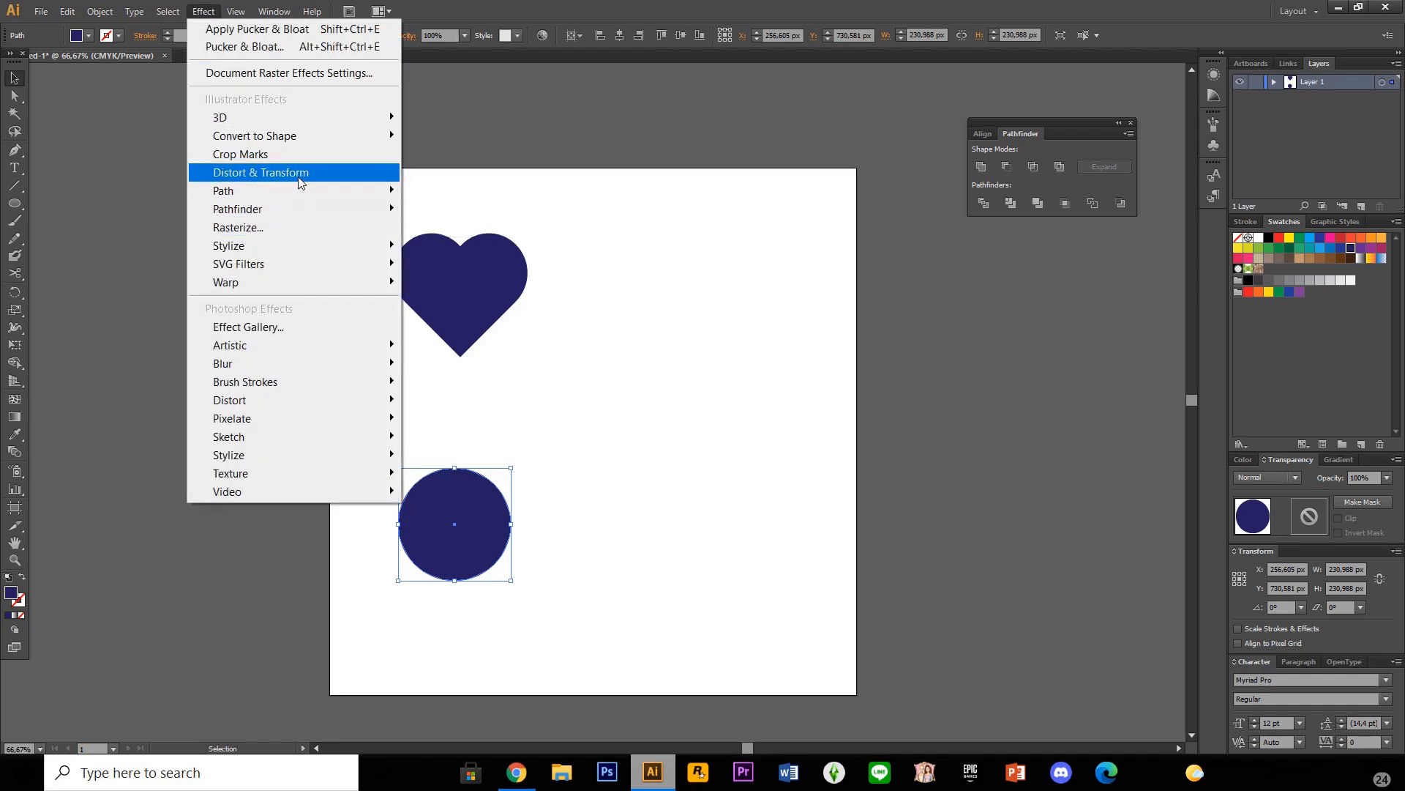
pyautogui.moveTo(261, 173)
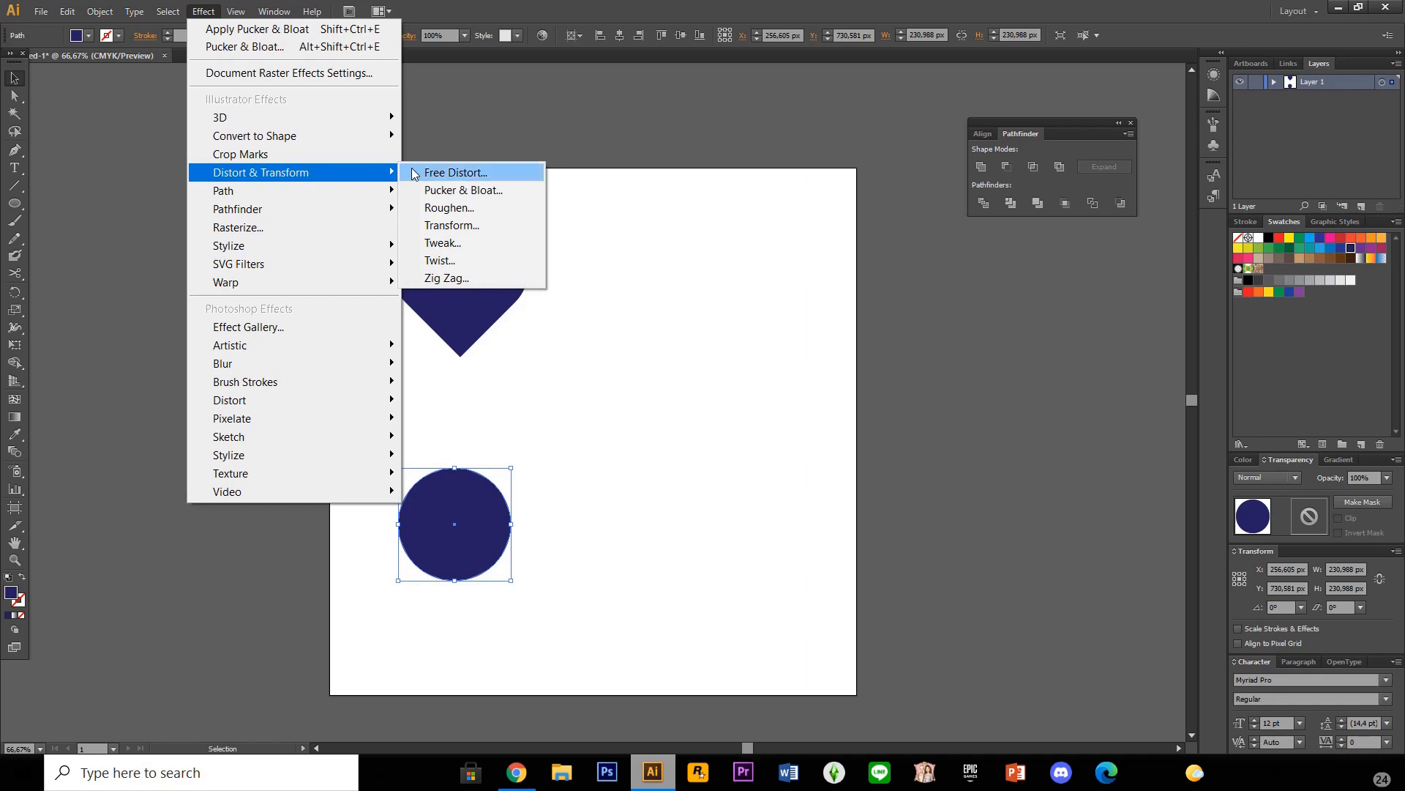
pyautogui.click(464, 190)
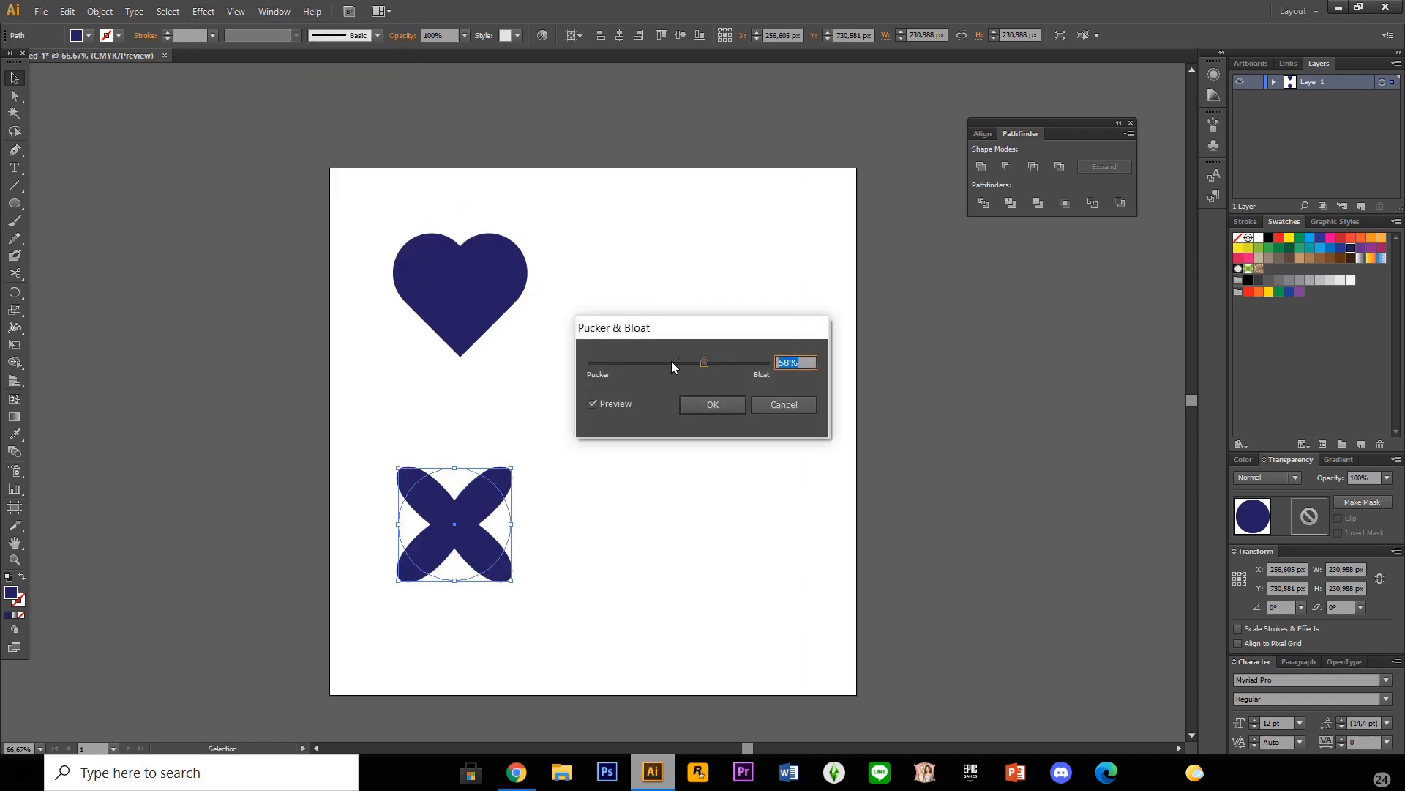
pyautogui.moveTo(705, 362); pyautogui.dragTo(647, 361)
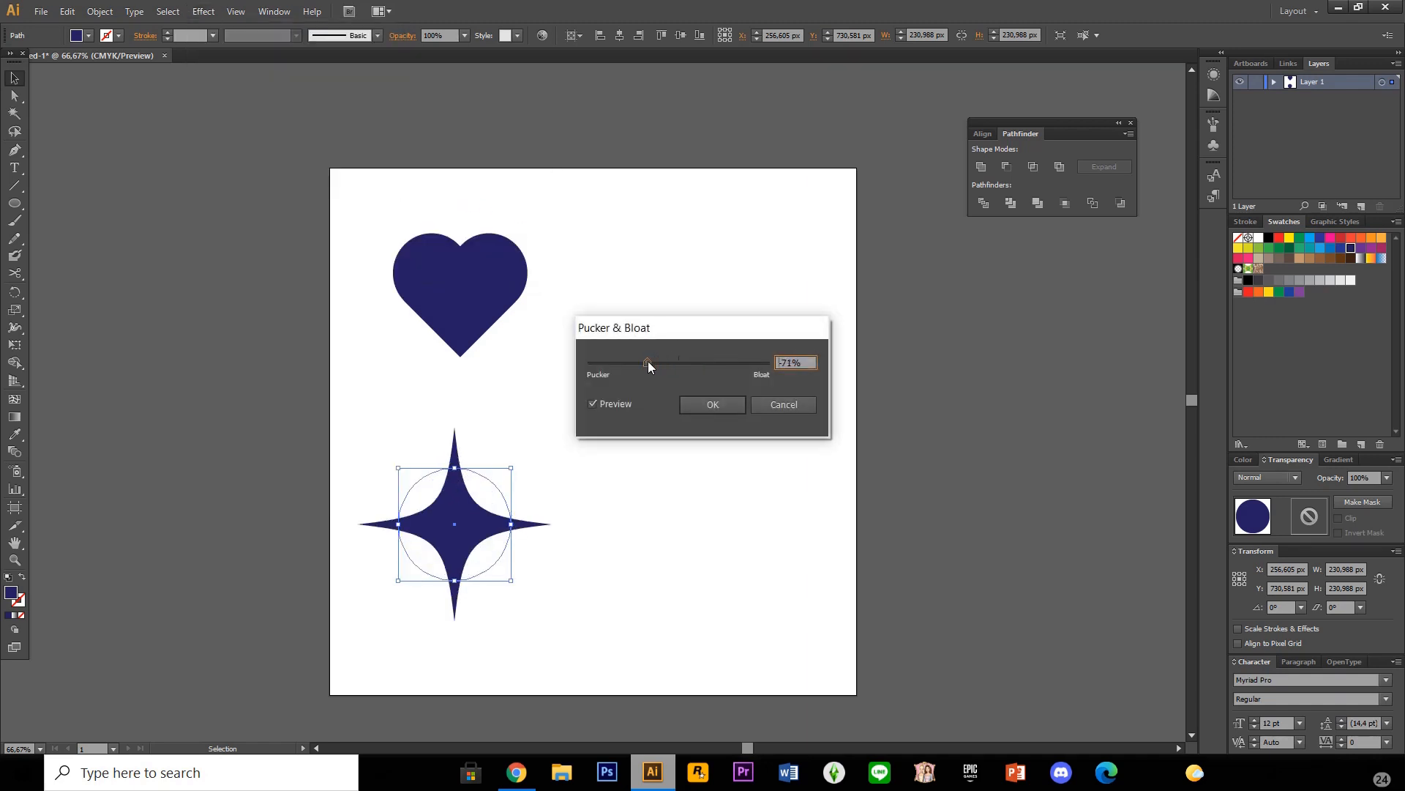
pyautogui.moveTo(646, 364); pyautogui.dragTo(653, 363)
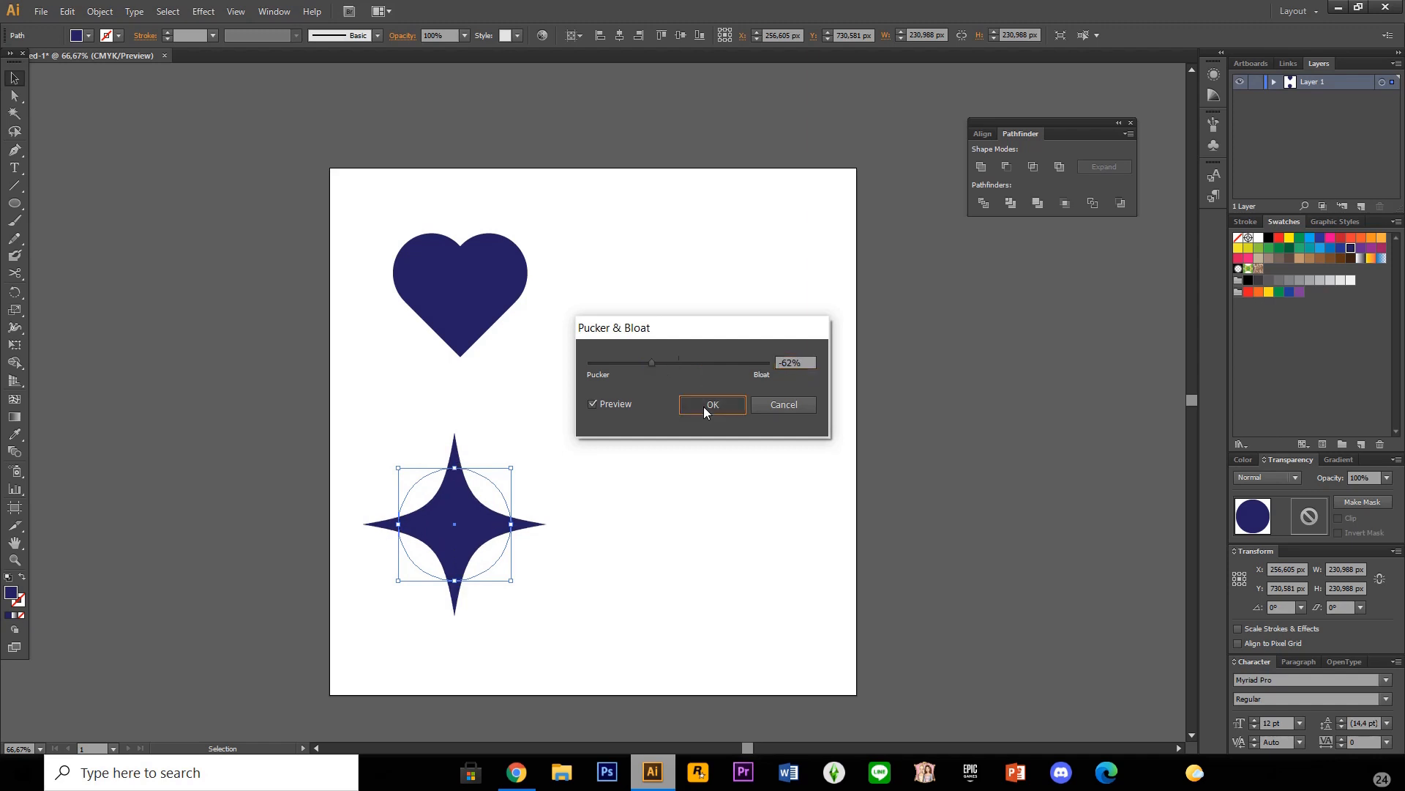
pyautogui.click(713, 404)
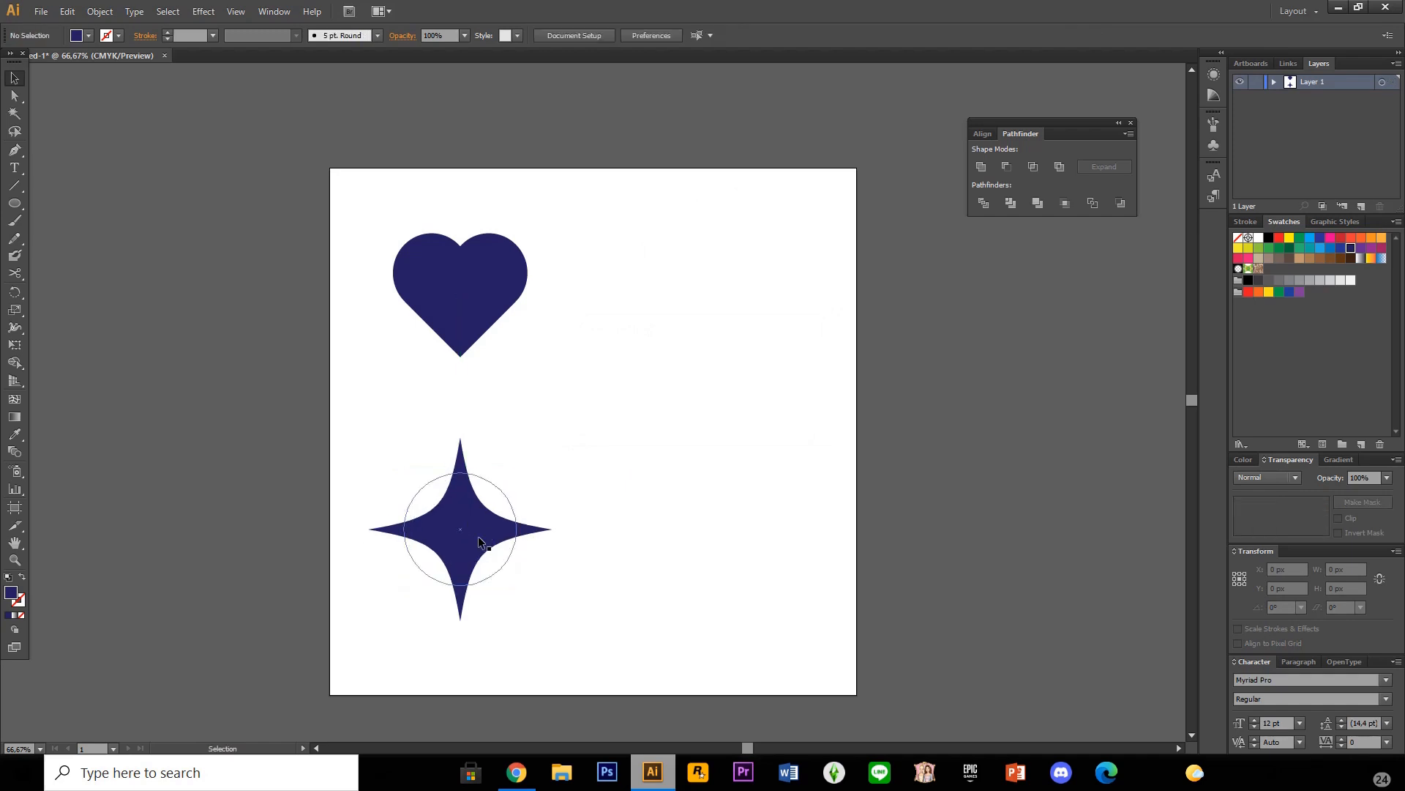
# Position a smaller star copy at the upper left of the large star
pyautogui.click(460, 529)
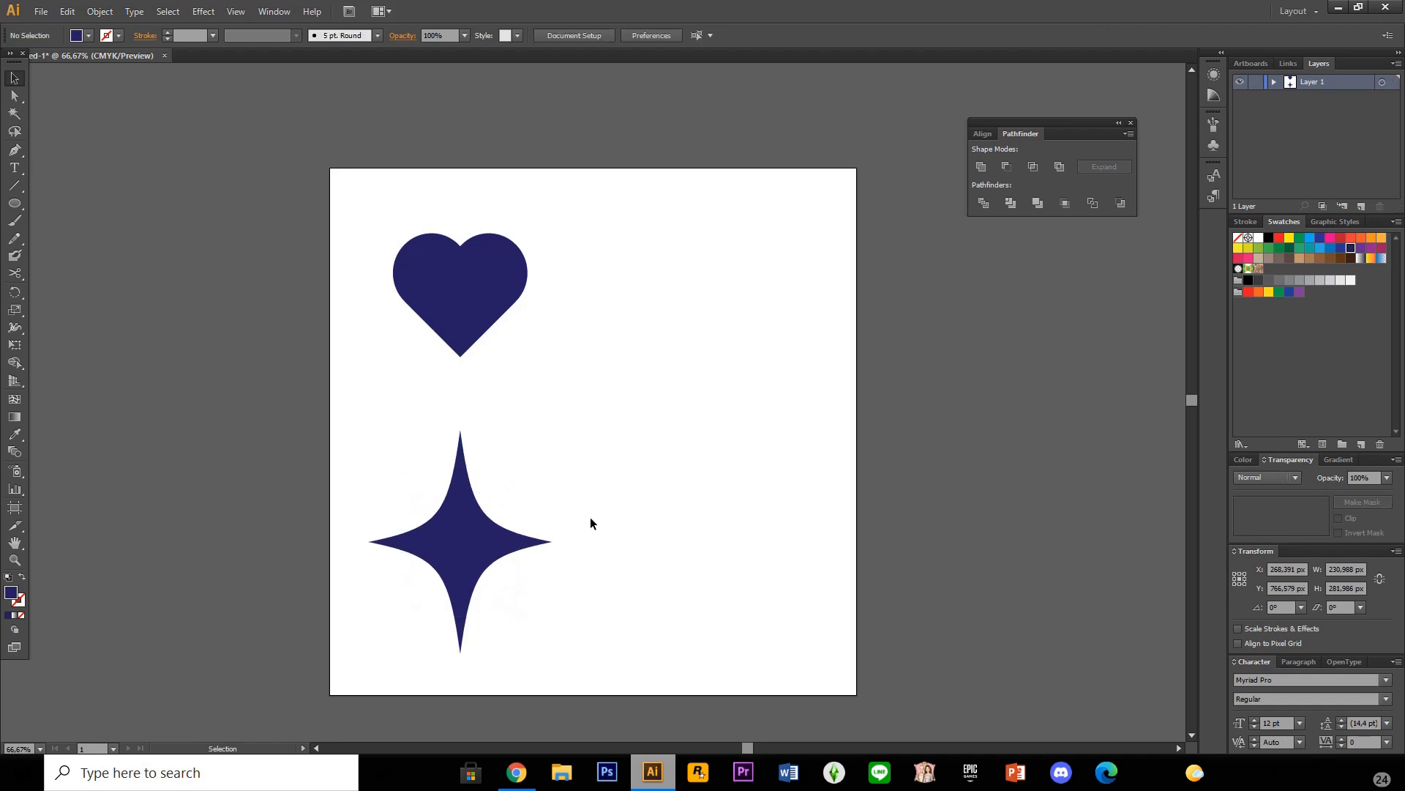
pyautogui.click(458, 541)
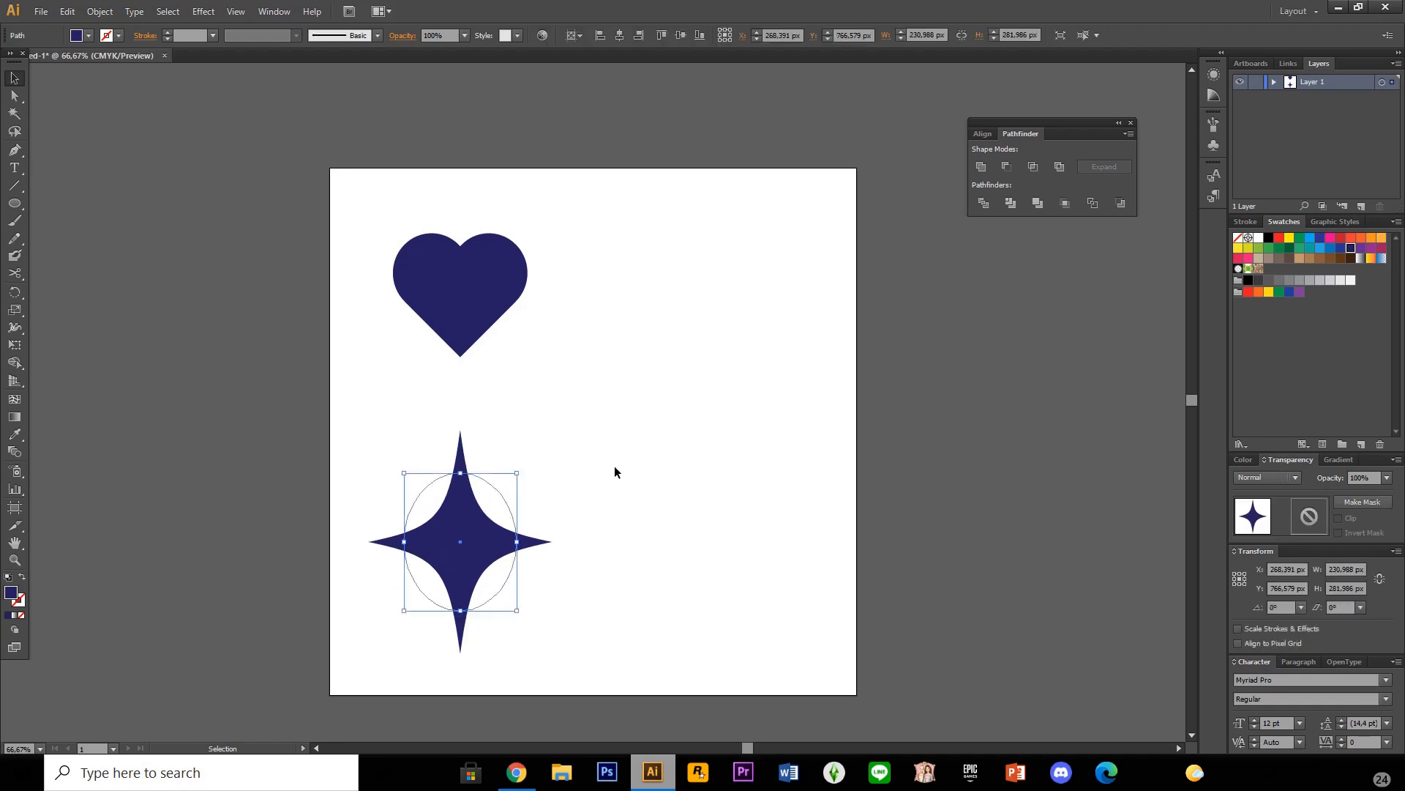
pyautogui.moveTo(669, 519)
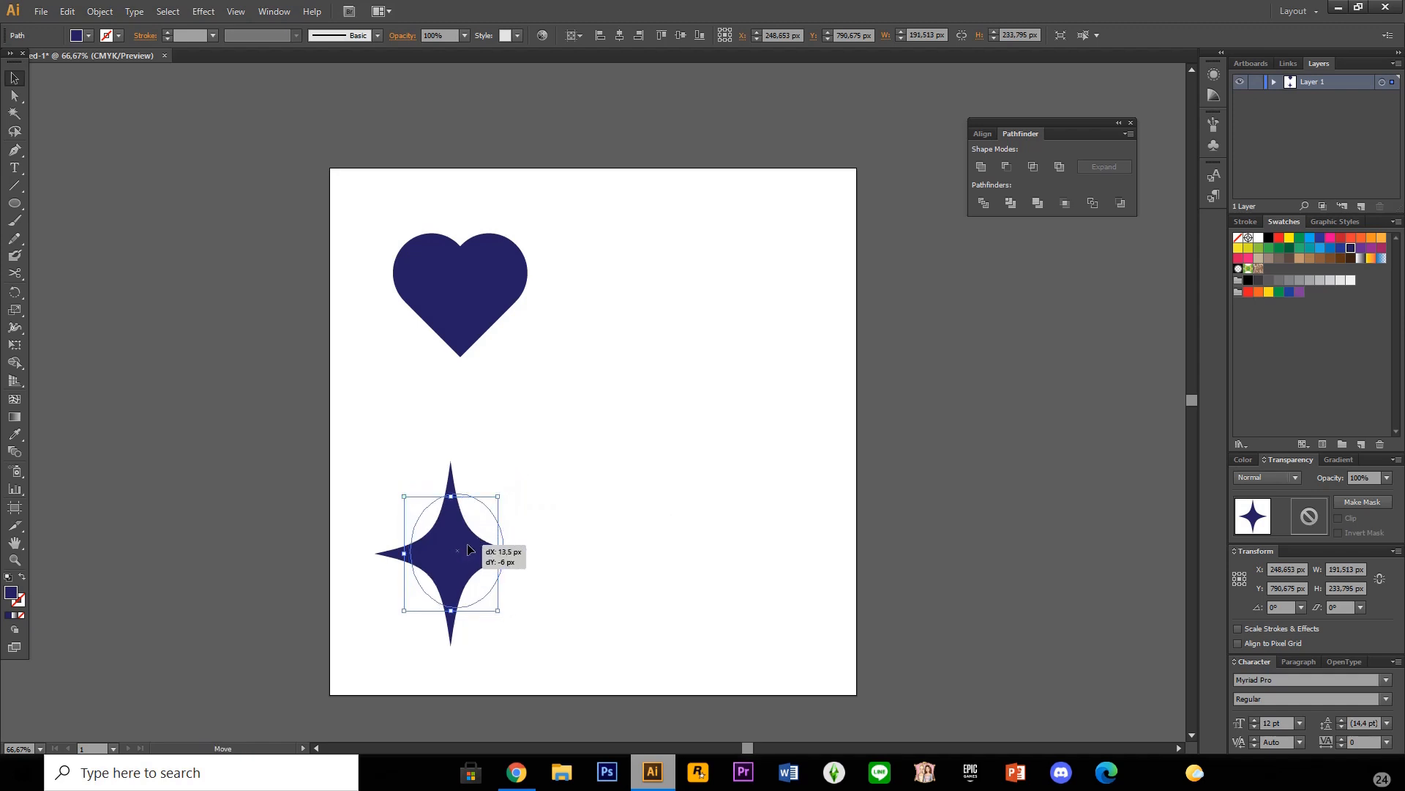
pyautogui.moveTo(448, 552); pyautogui.dragTo(465, 544)
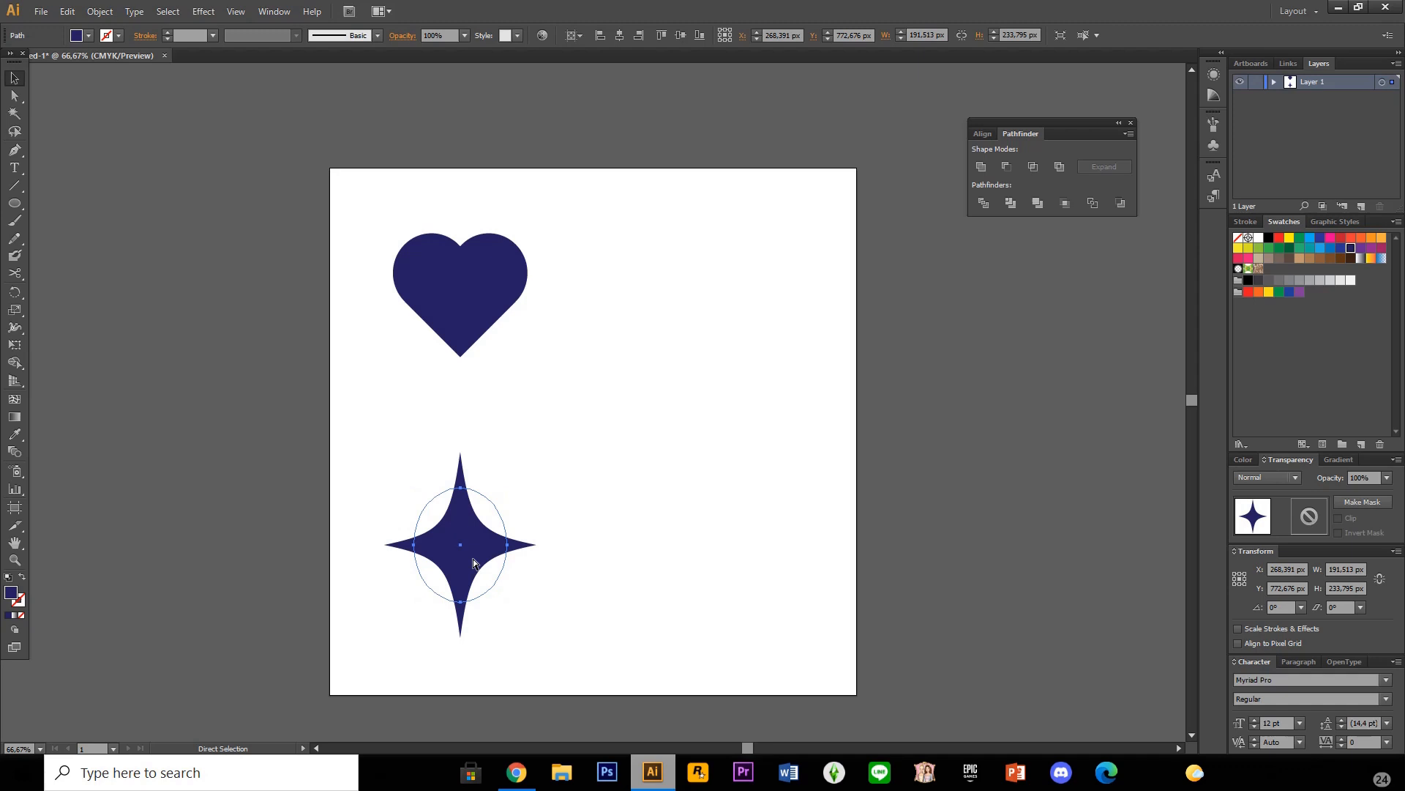
pyautogui.moveTo(575, 524)
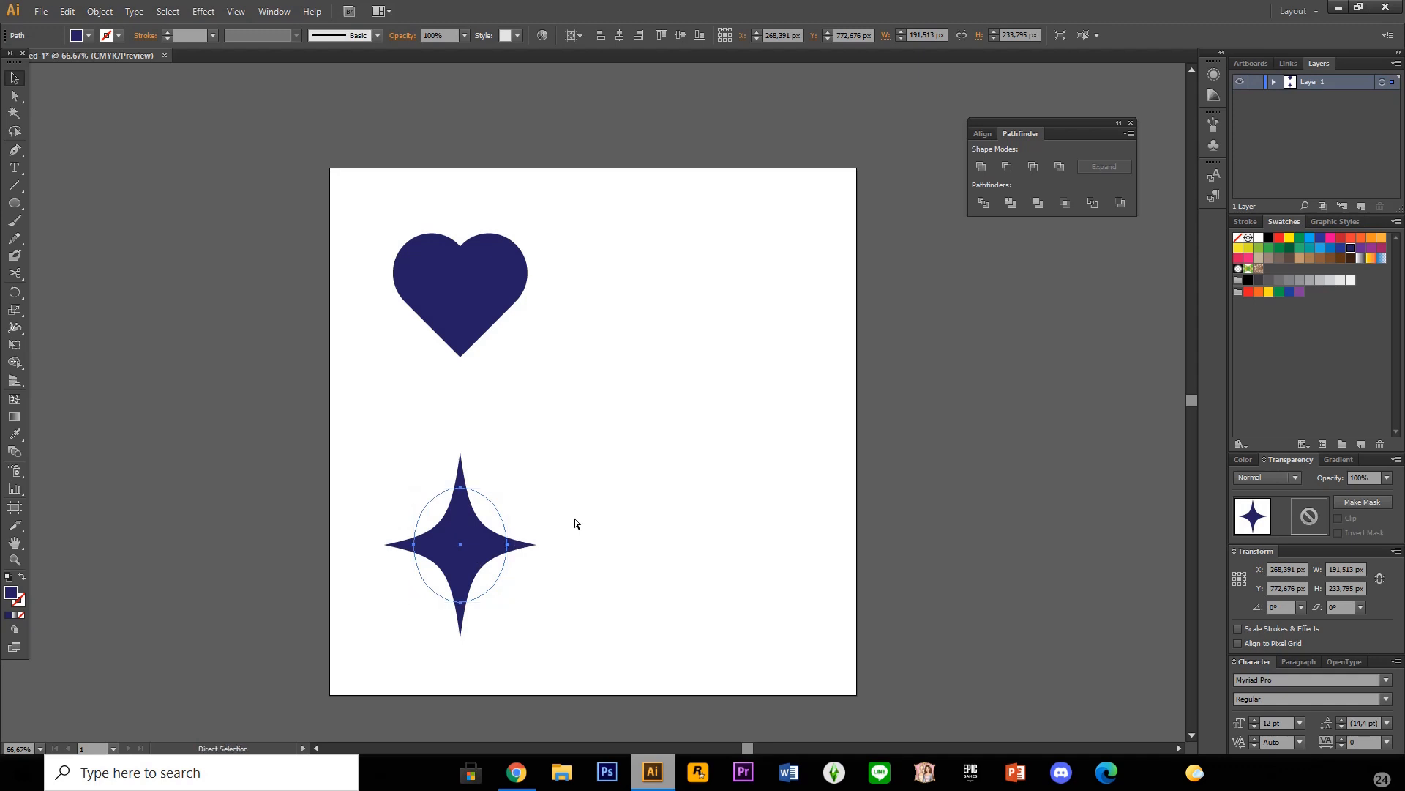
pyautogui.click(460, 544)
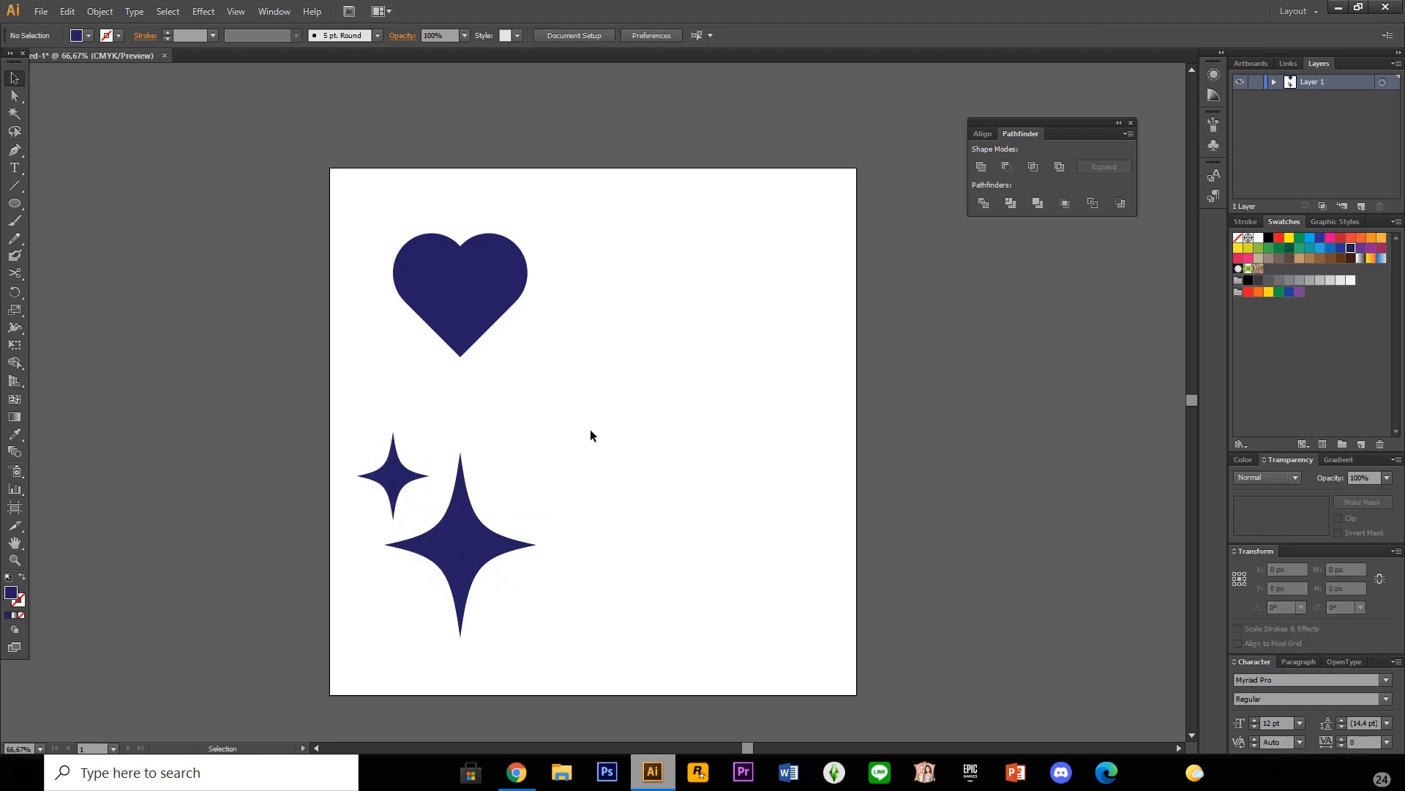
# Alt-drag a copy of the new navy circle, fill it red, and overlap it on the original's right side
pyautogui.click(459, 544)
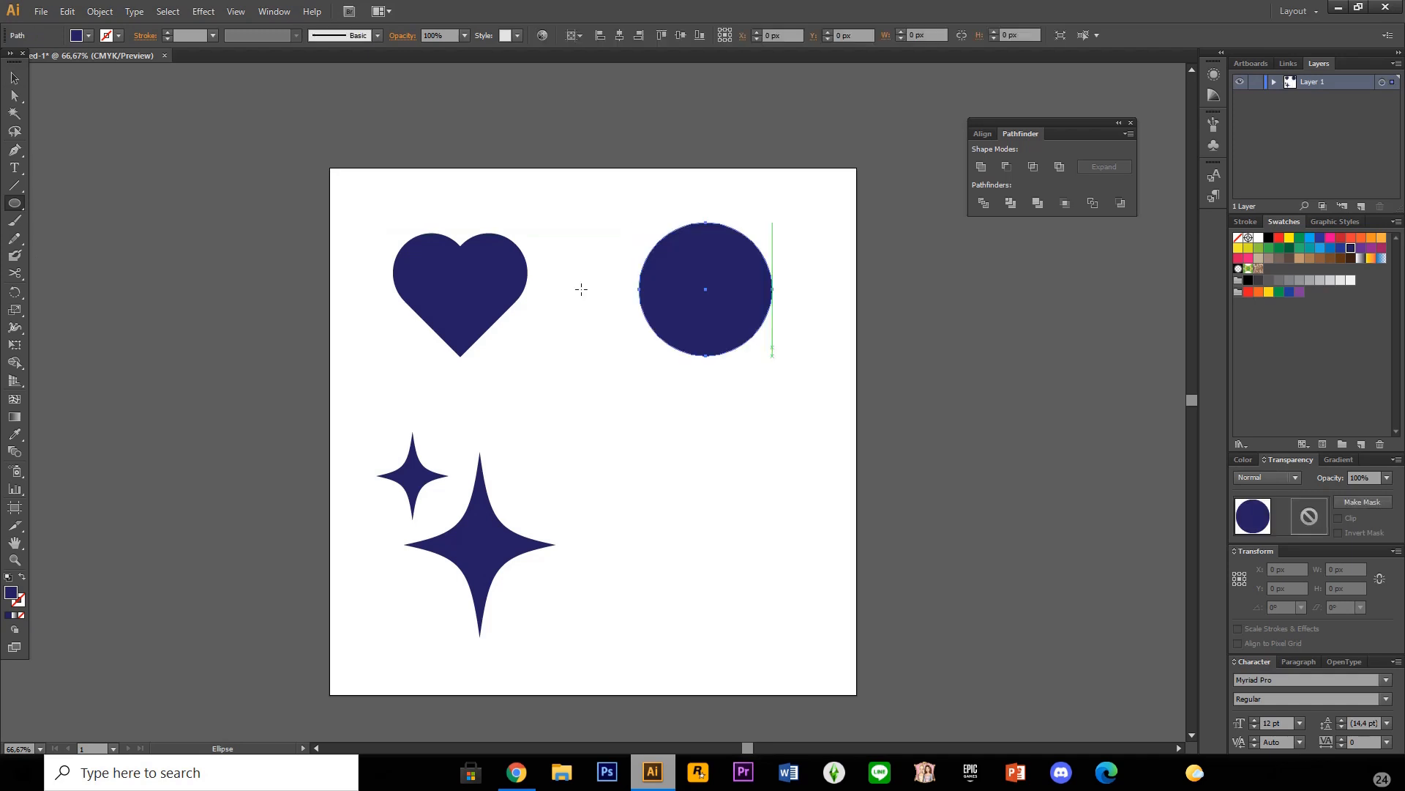
pyautogui.click(706, 288)
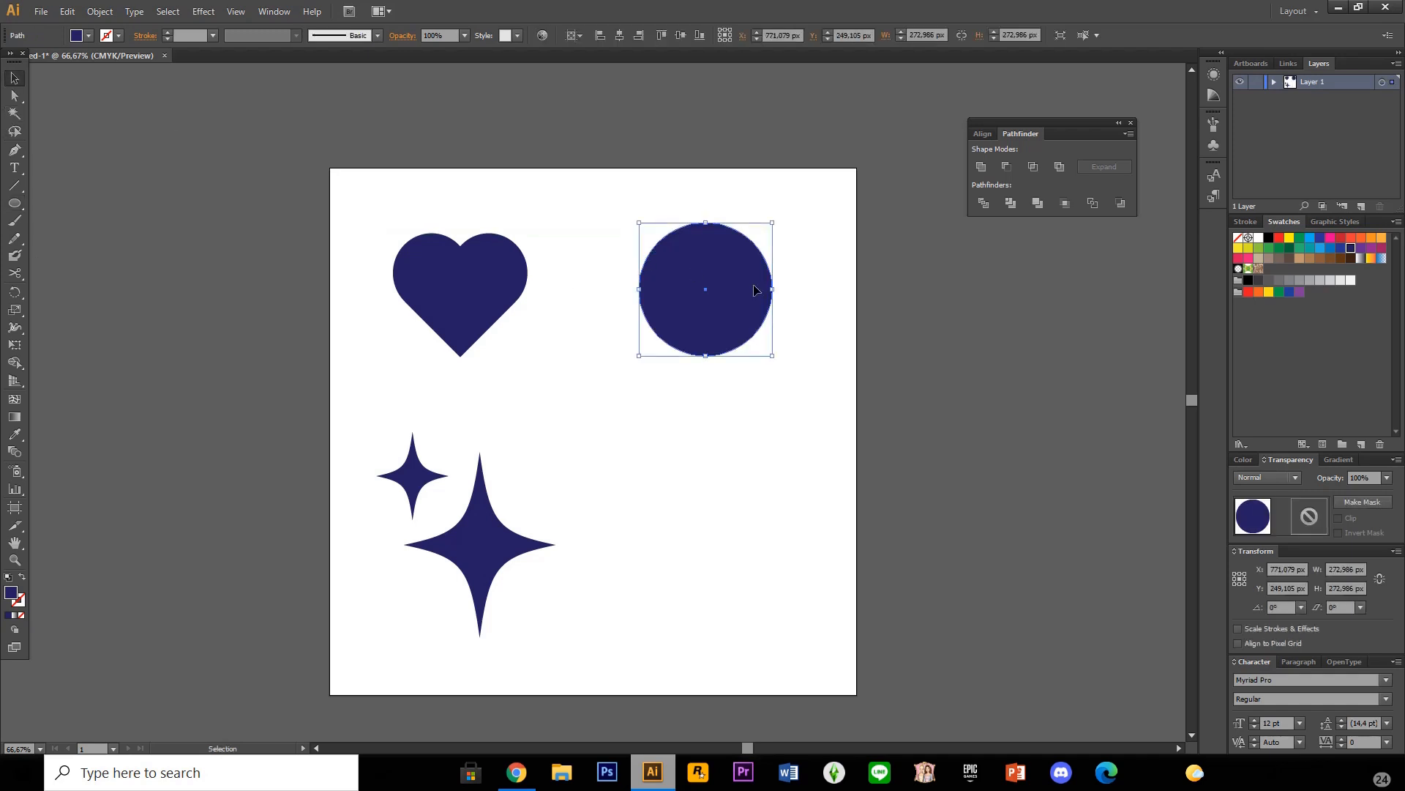
pyautogui.moveTo(704, 288); pyautogui.dragTo(592, 401)
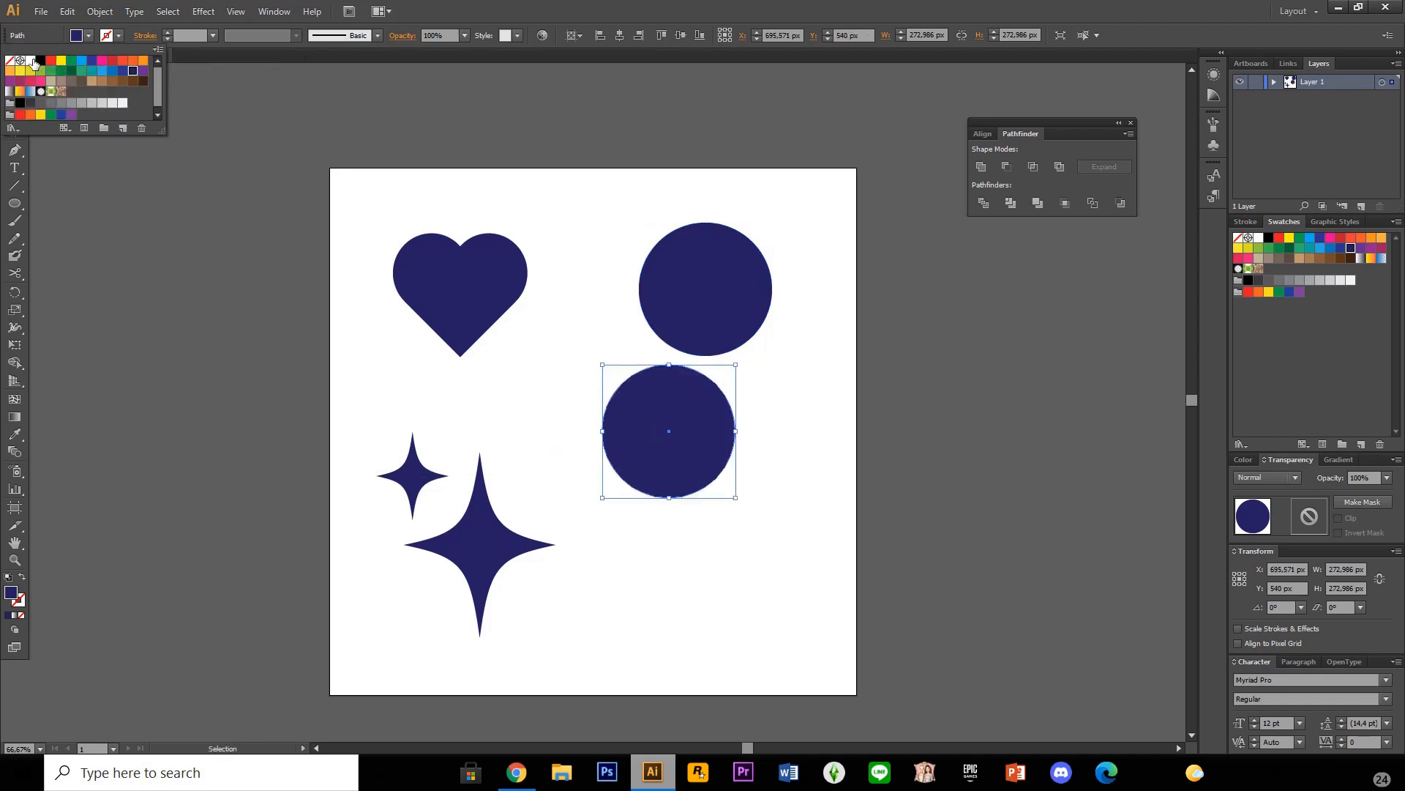
pyautogui.click(113, 60)
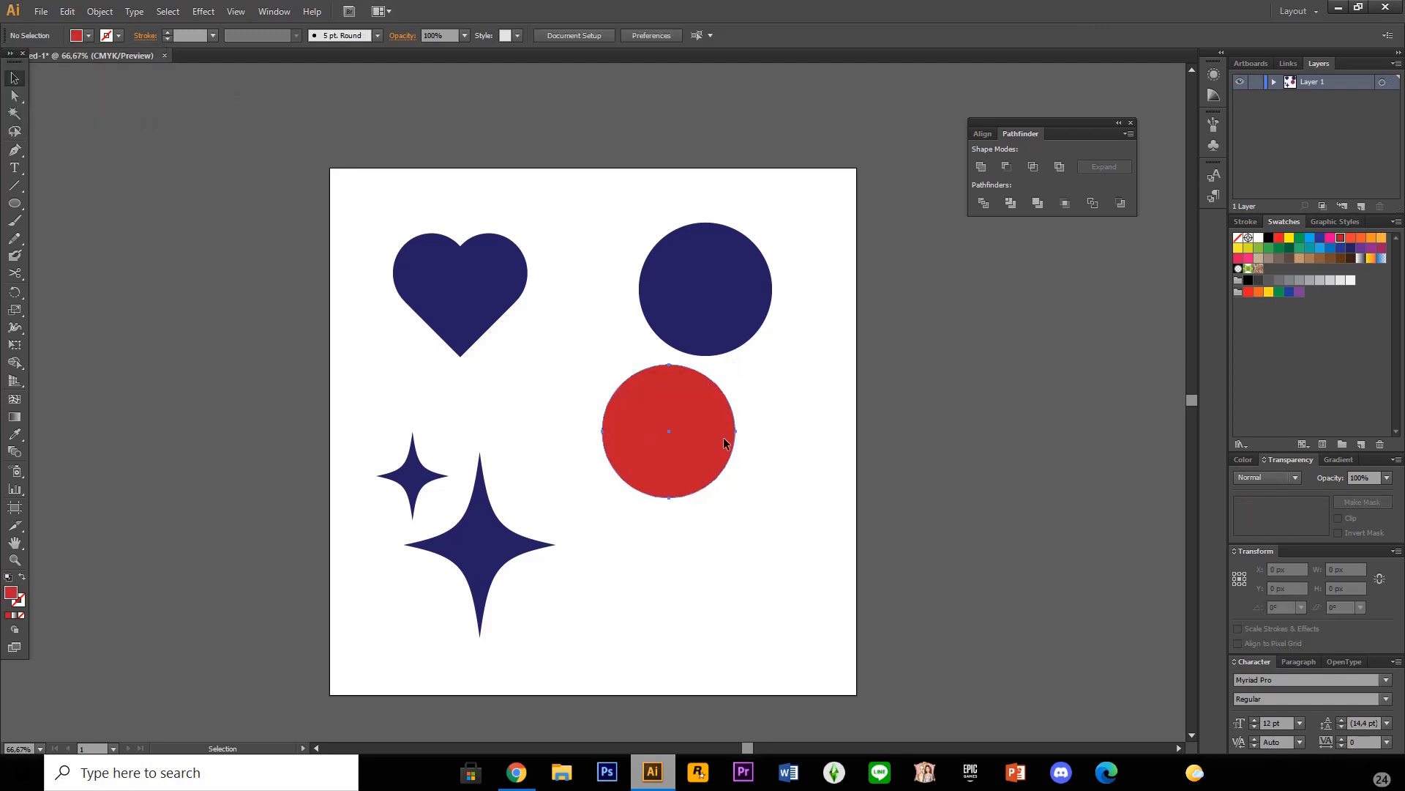
pyautogui.moveTo(667, 430); pyautogui.dragTo(742, 286)
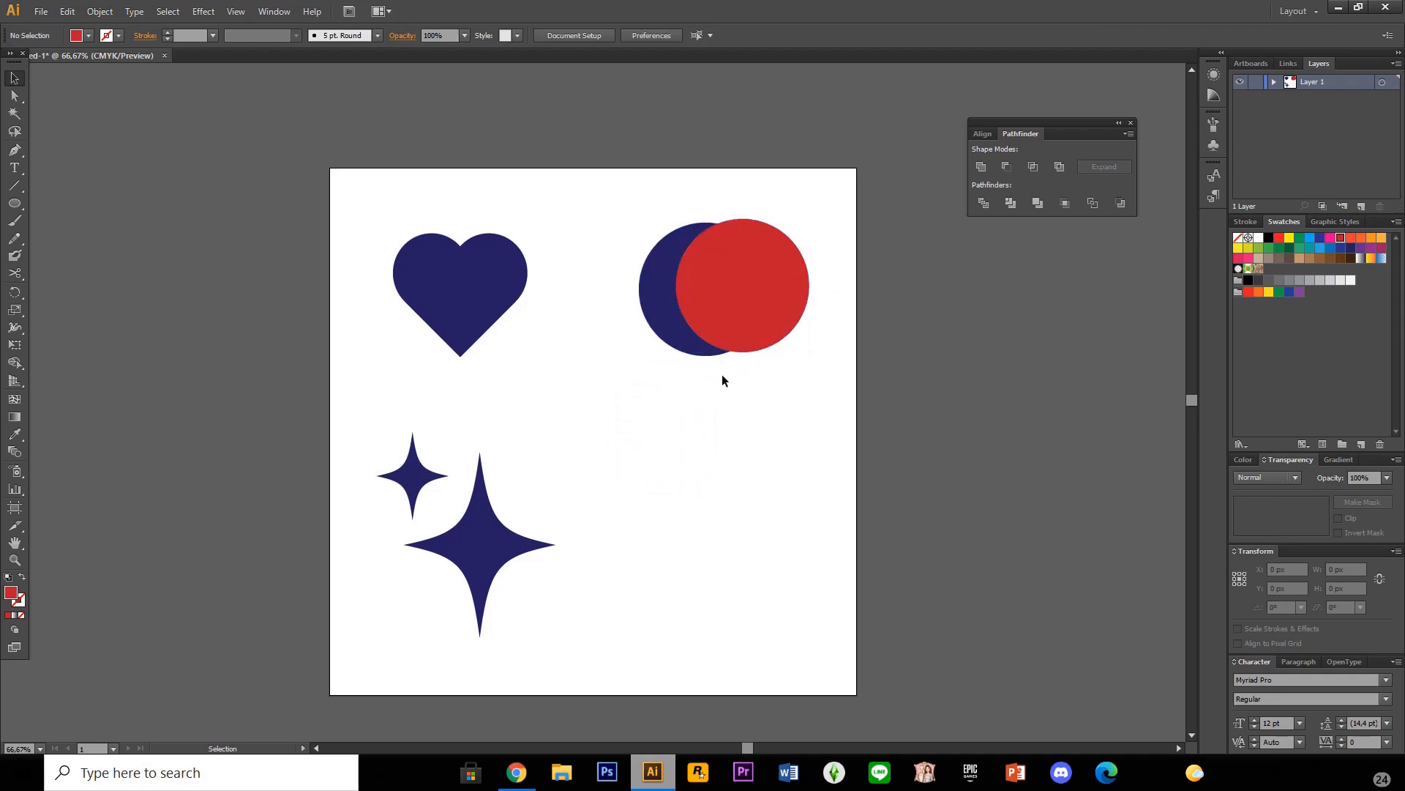
# Apply Pathfinder Minus Front to both circles, leaving a navy crescent moon
pyautogui.click(761, 287)
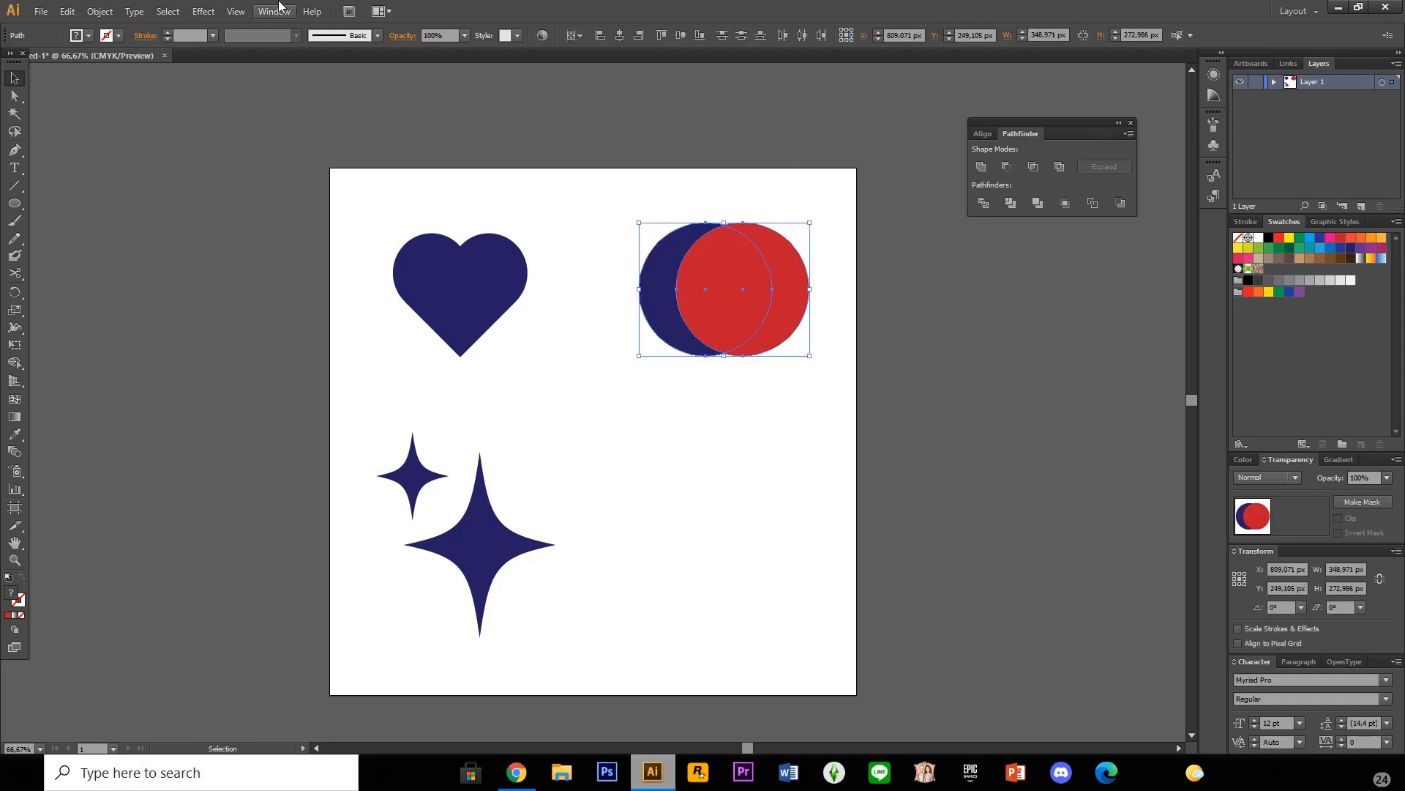
pyautogui.click(273, 11)
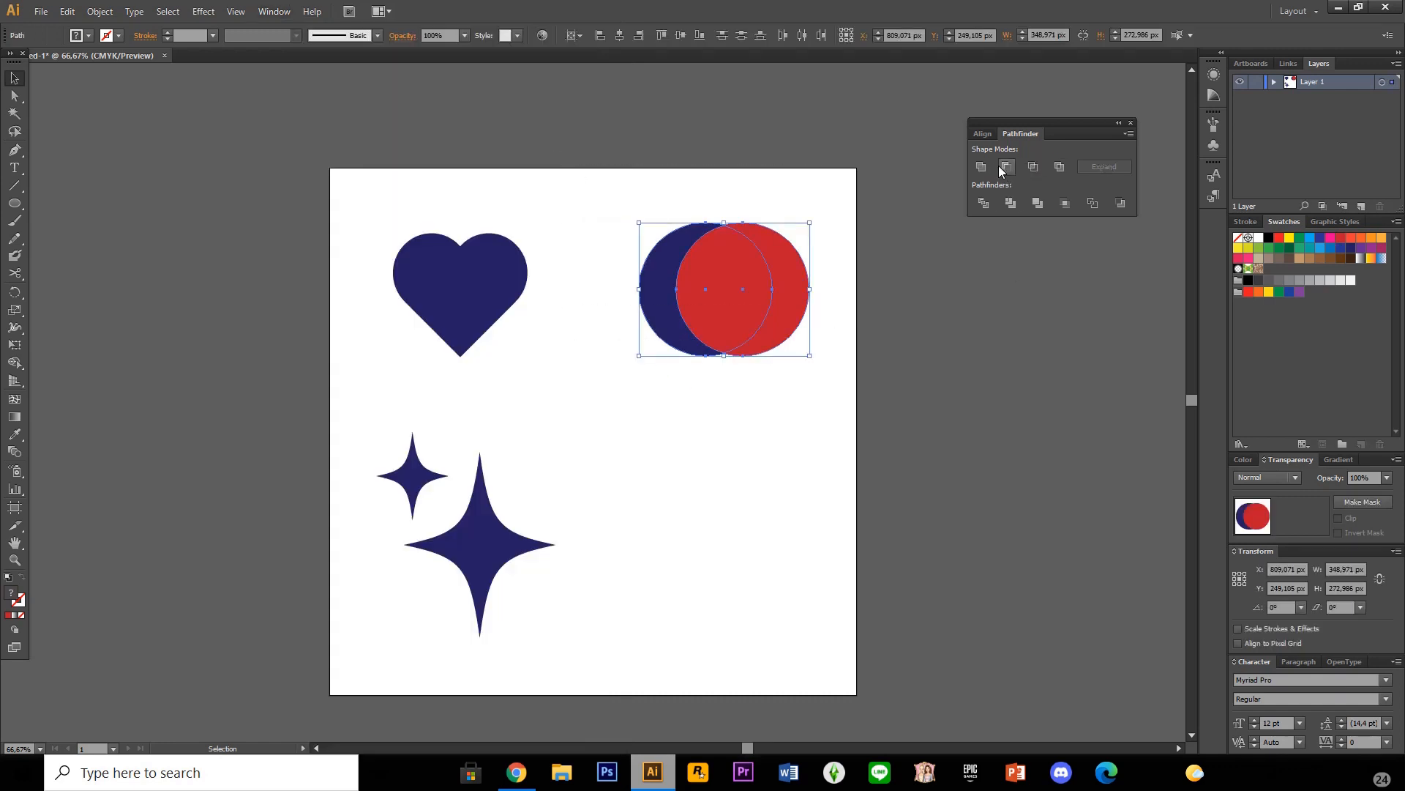
pyautogui.click(1006, 167)
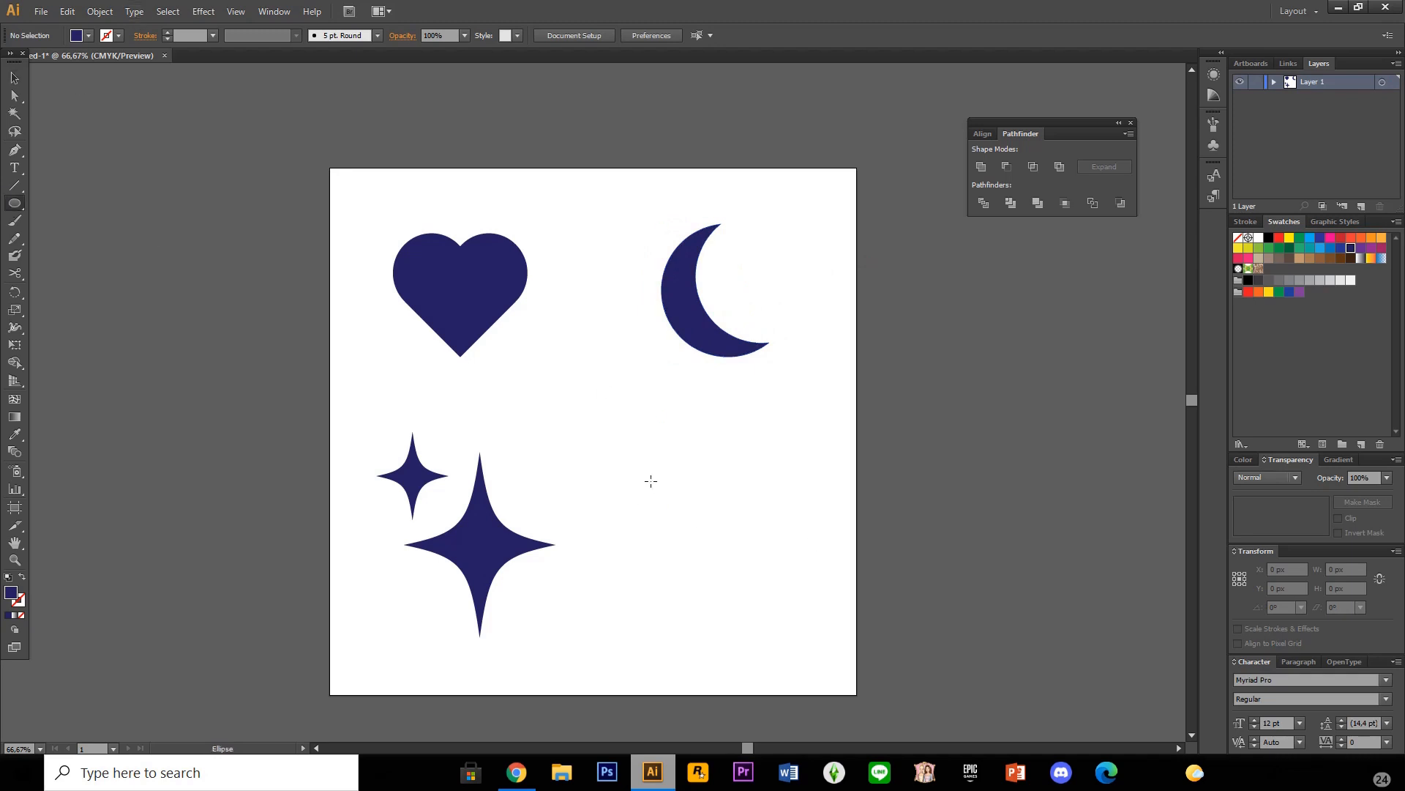
# Draw a lower-right navy circle and bloat it about 38% into a four-lobed shape
pyautogui.moveTo(650, 482); pyautogui.dragTo(751, 589)
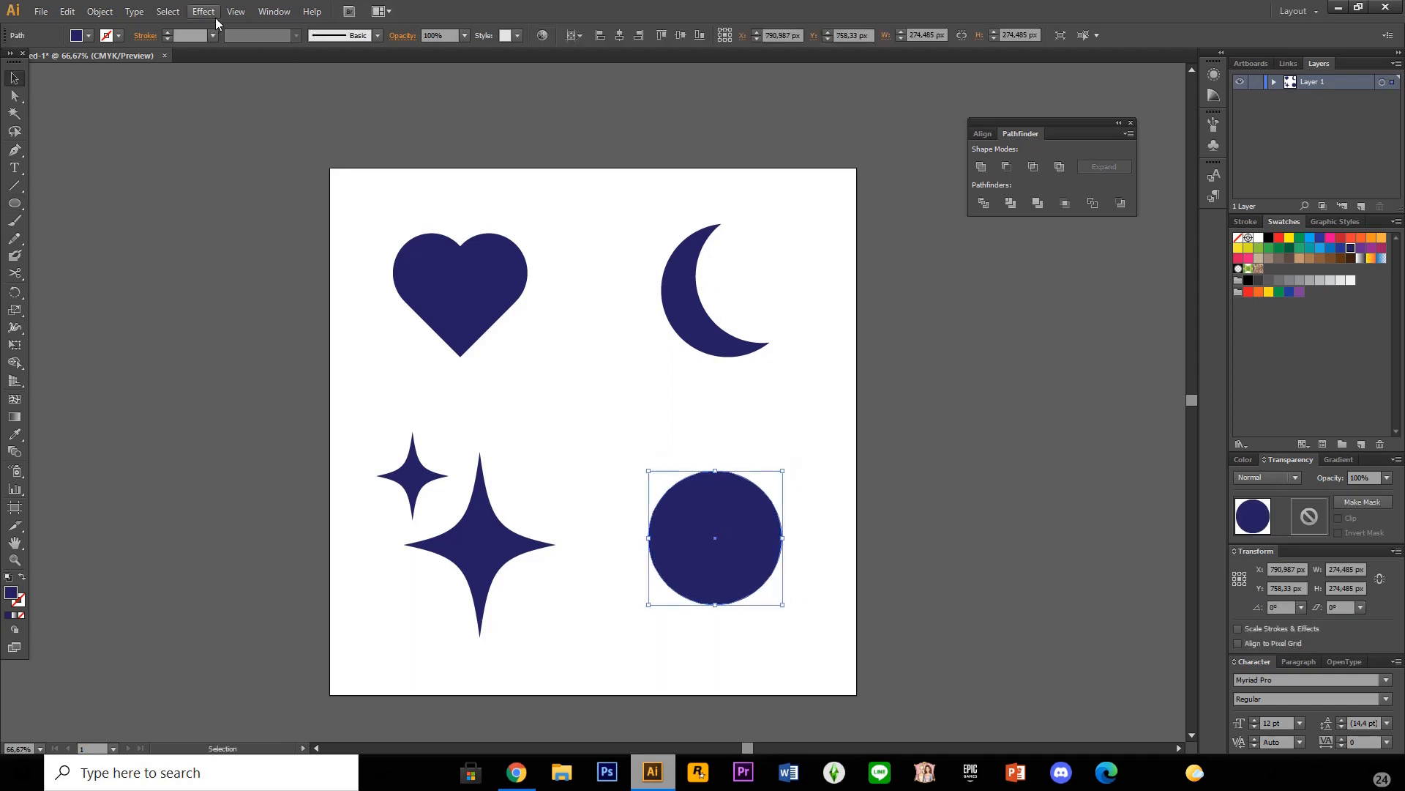
pyautogui.click(202, 10)
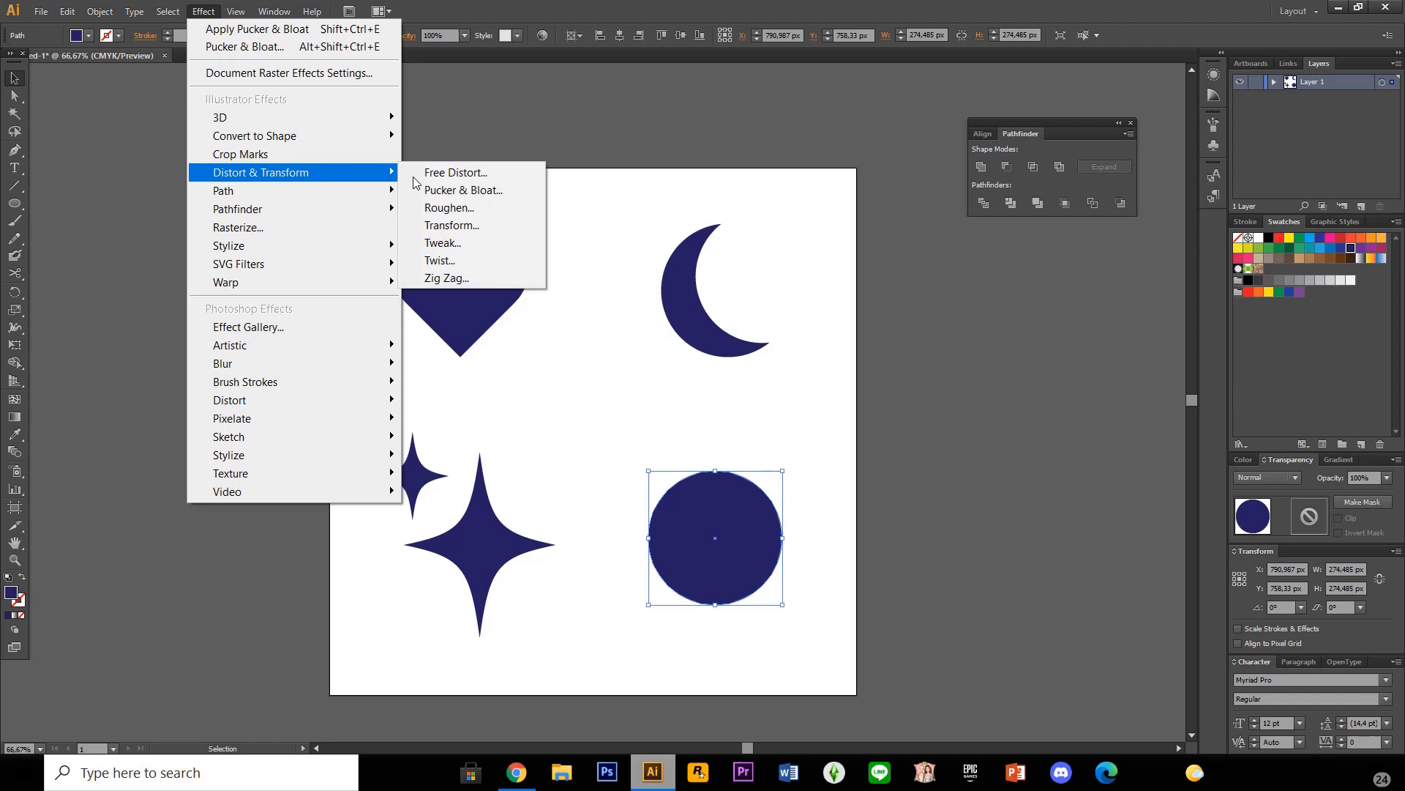
pyautogui.click(464, 189)
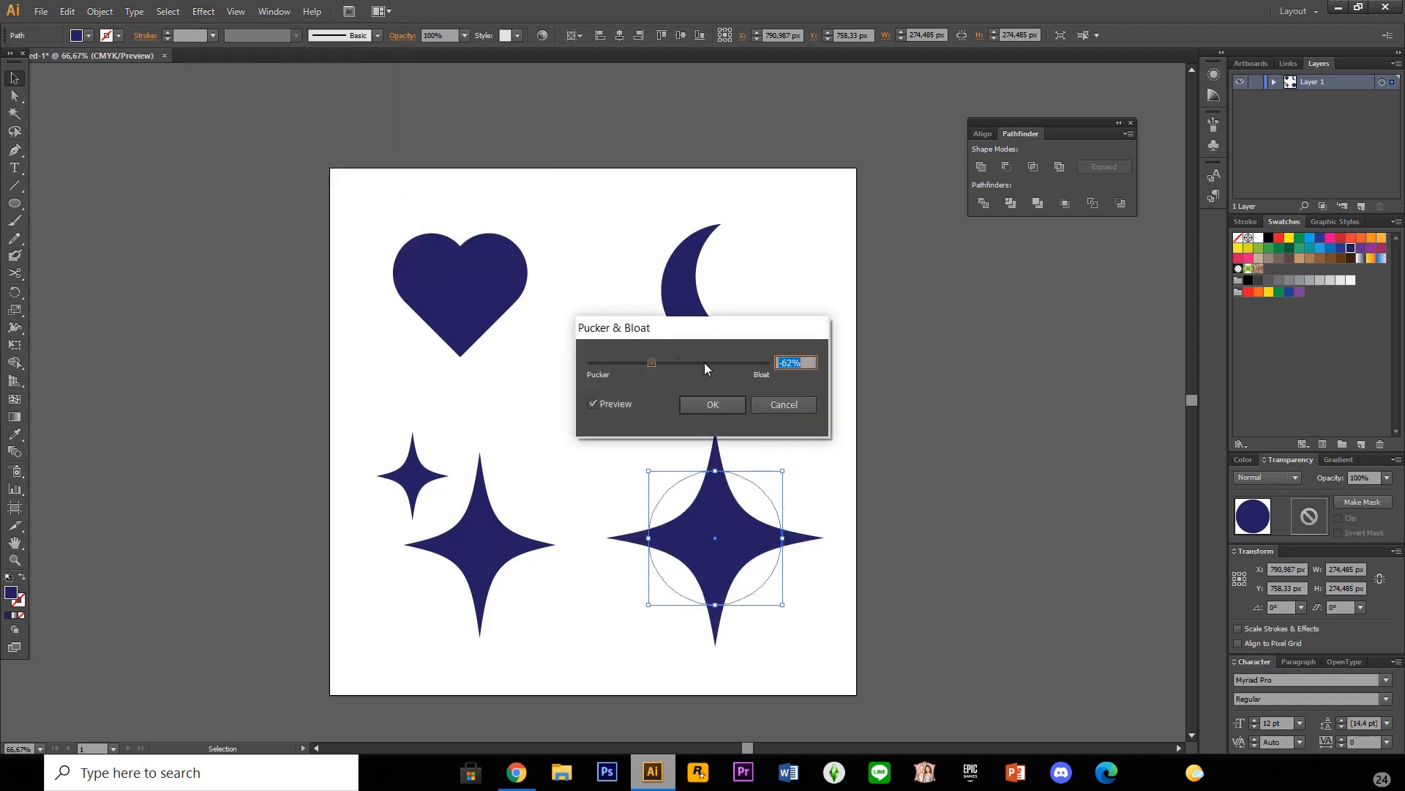
pyautogui.moveTo(651, 362); pyautogui.dragTo(702, 361)
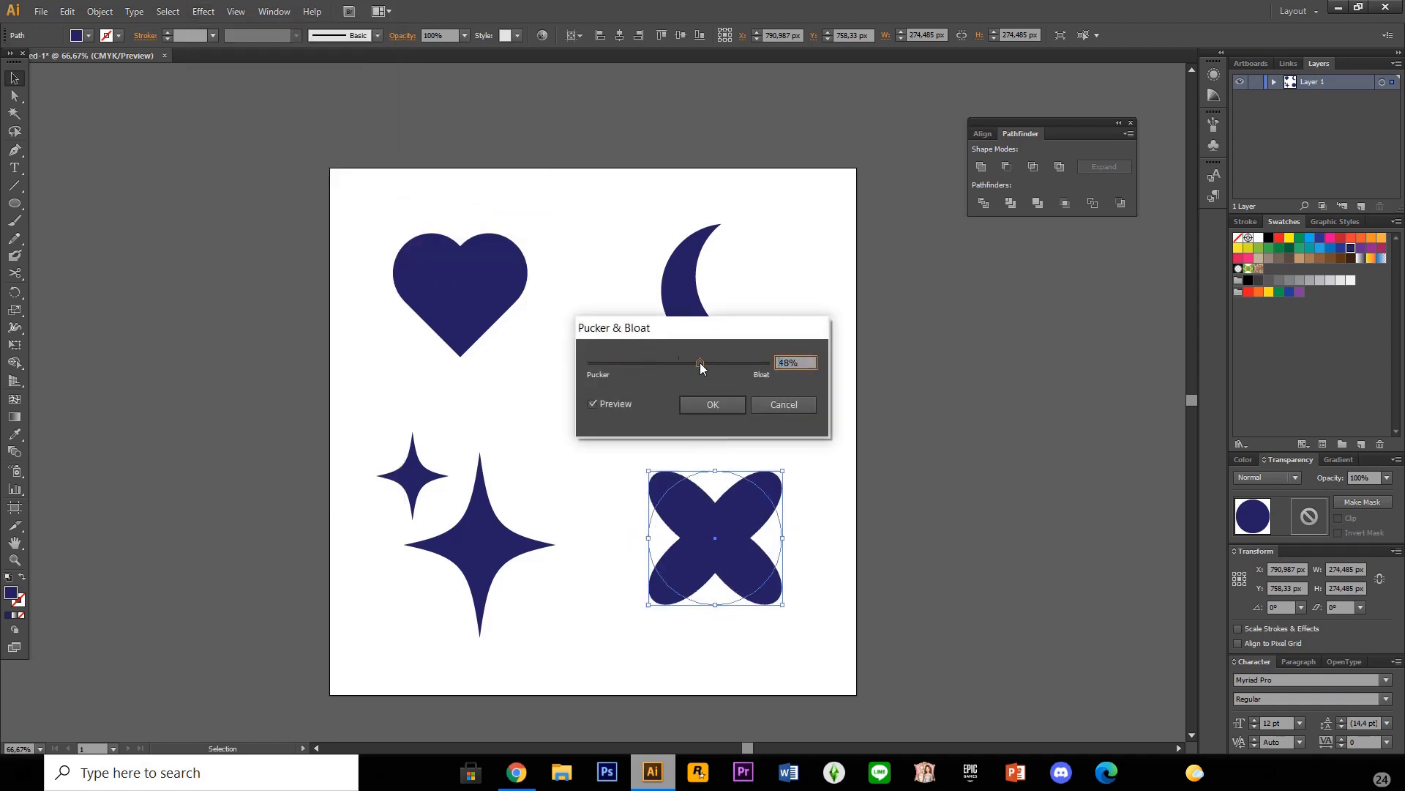
pyautogui.moveTo(702, 364); pyautogui.dragTo(697, 363)
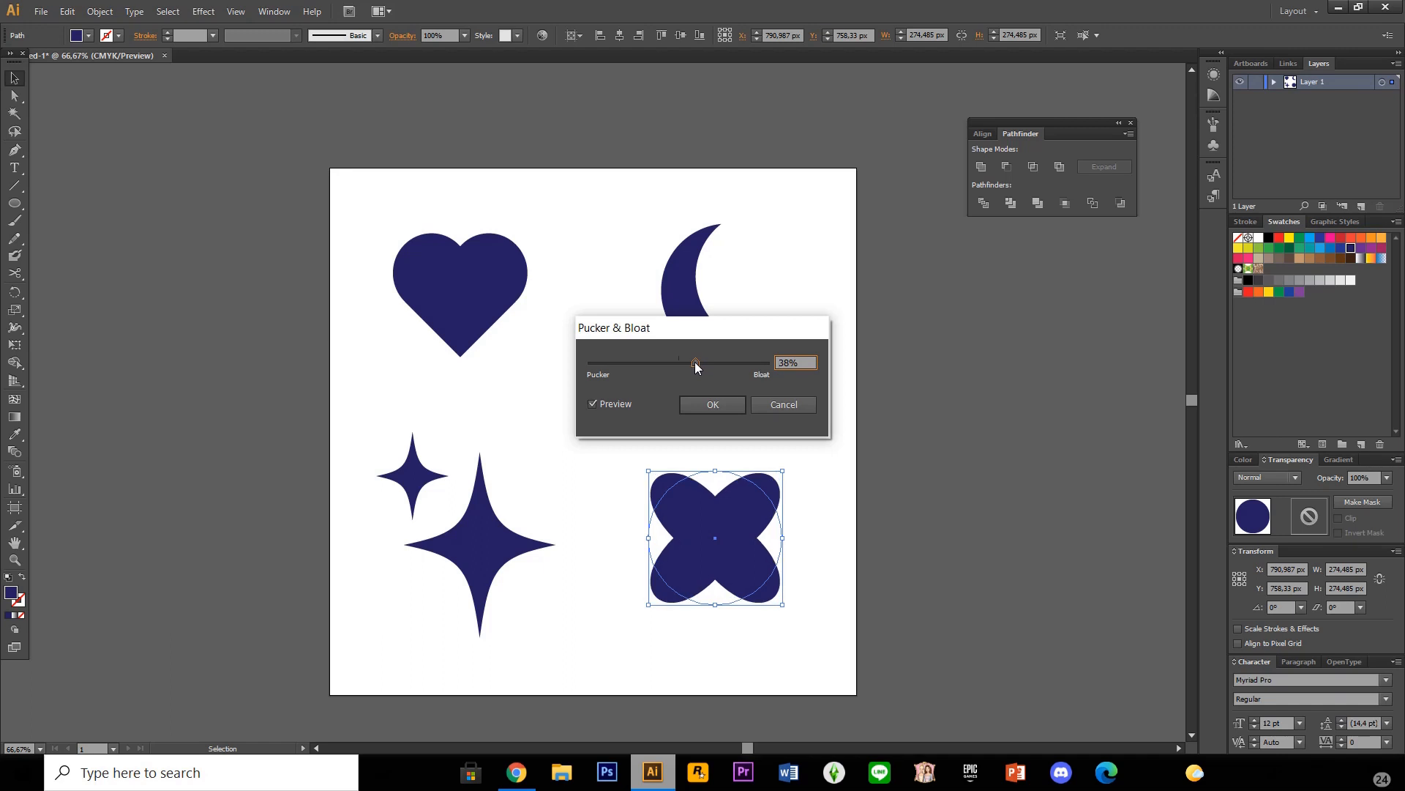
pyautogui.click(713, 404)
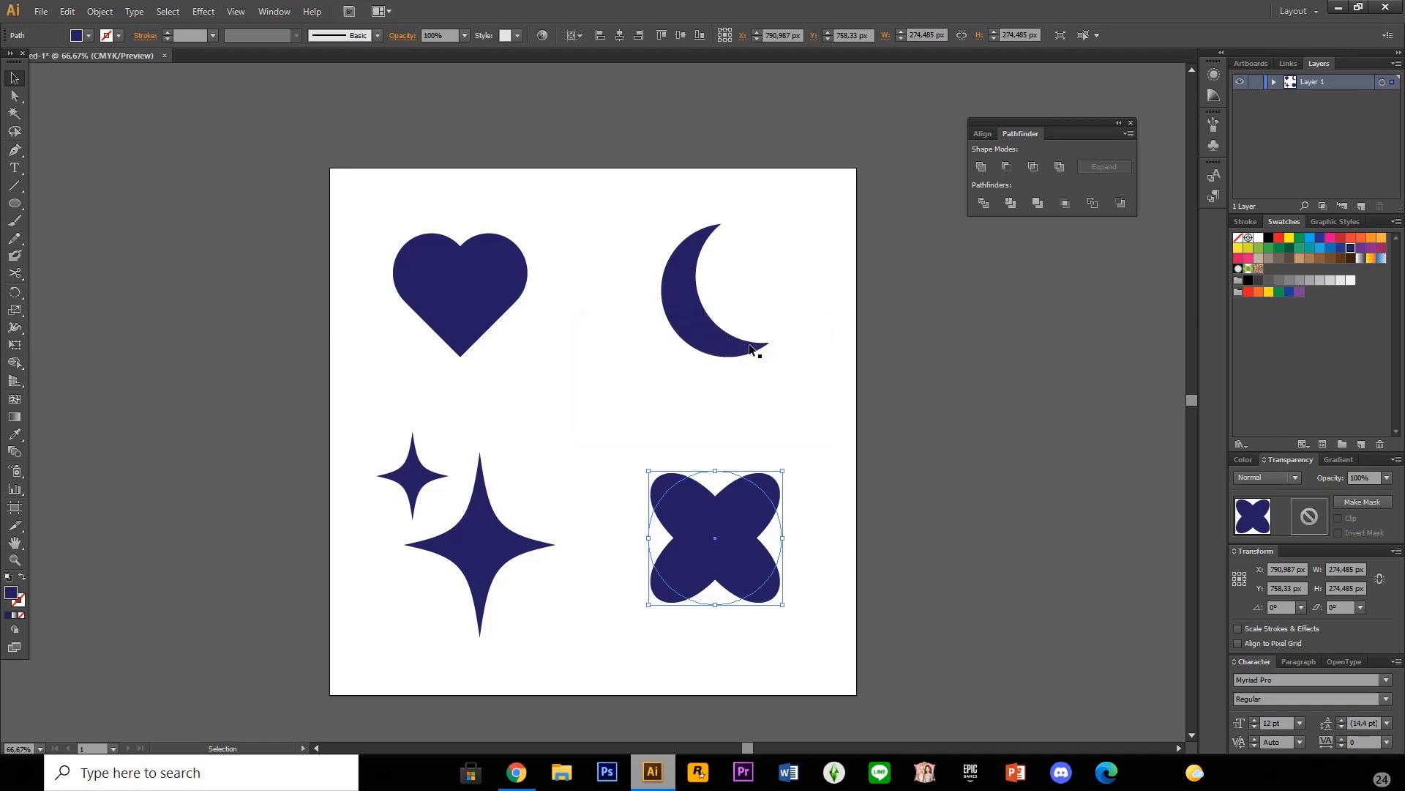
pyautogui.moveTo(836, 502)
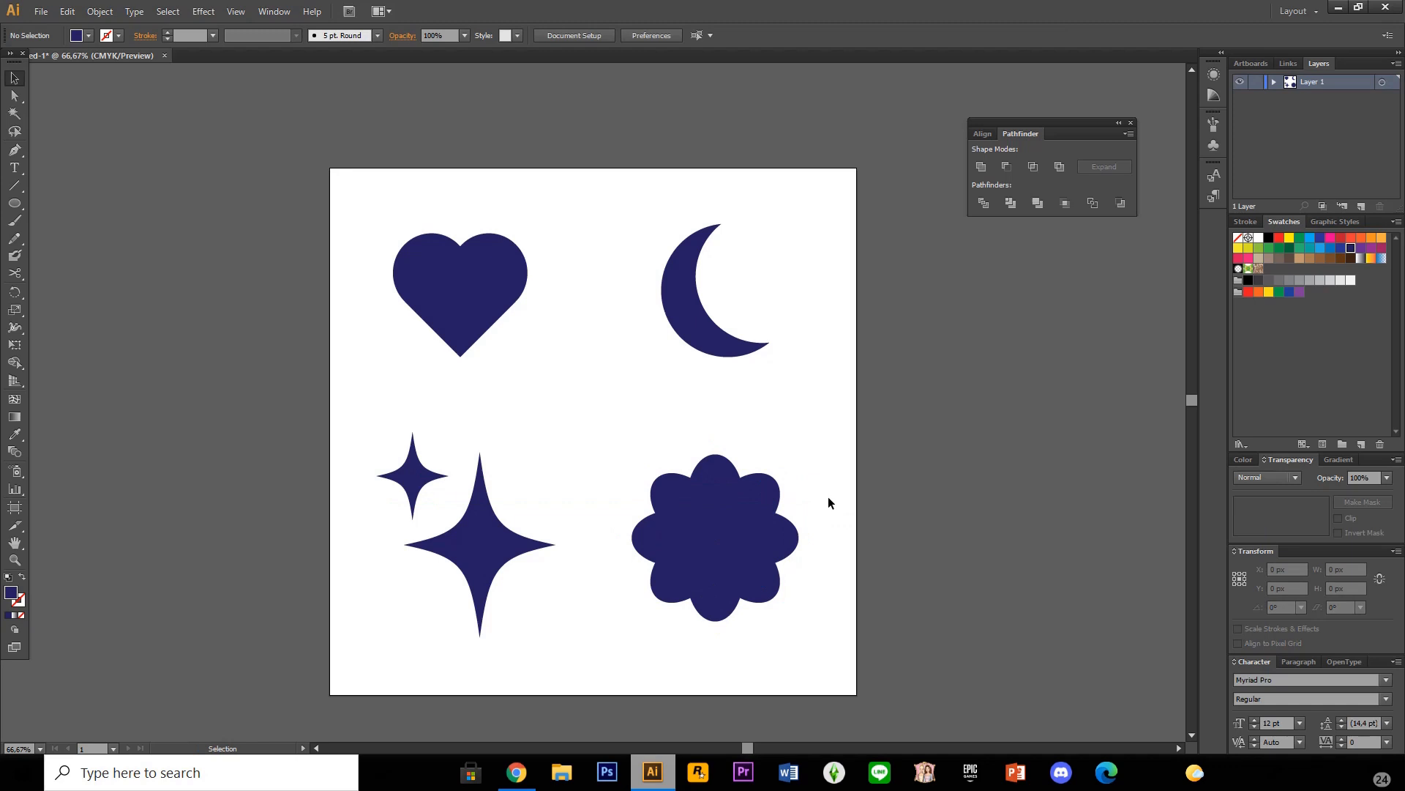
pyautogui.moveTo(869, 465)
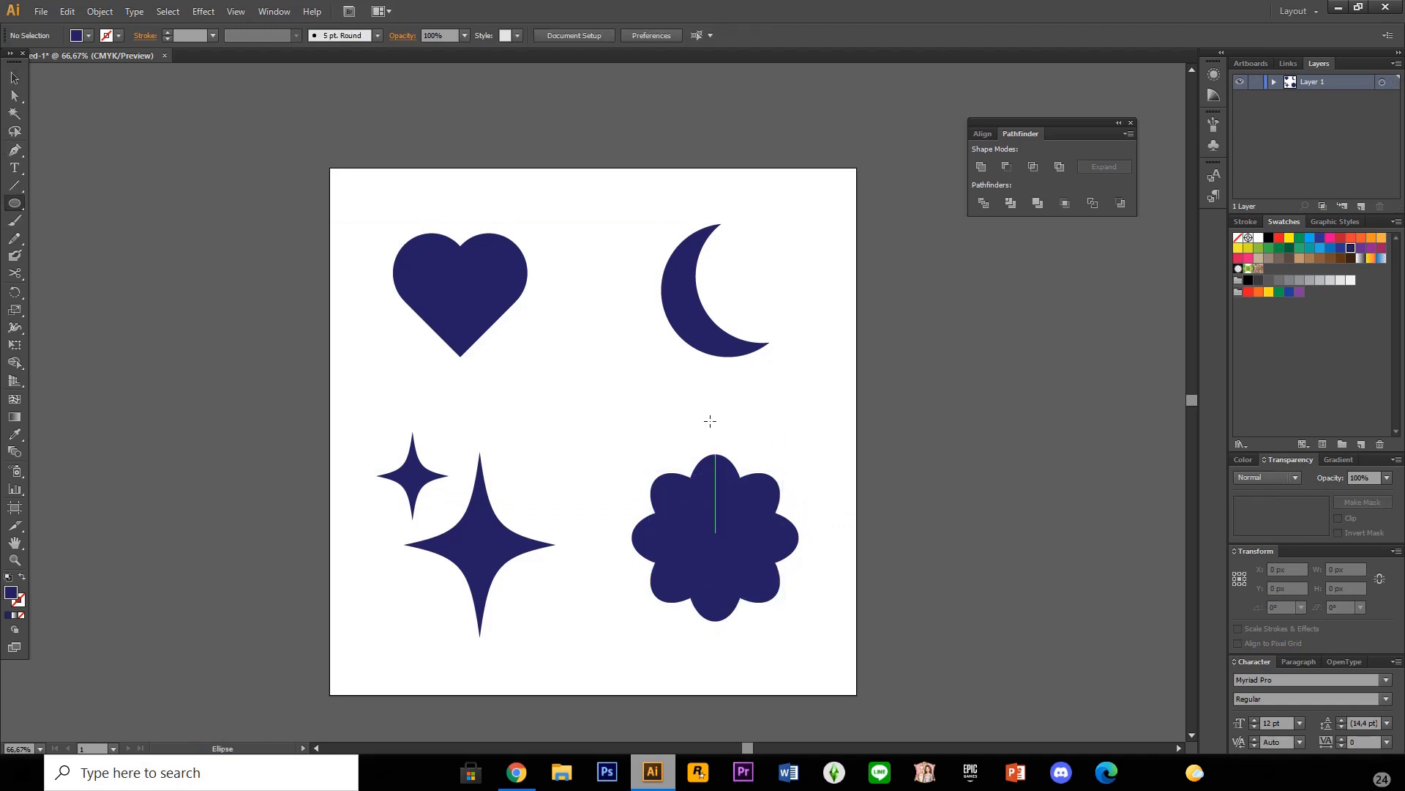
# Draw a small circle, fill it white, and move it onto the flower's centre
pyautogui.moveTo(599, 385); pyautogui.dragTo(613, 412)
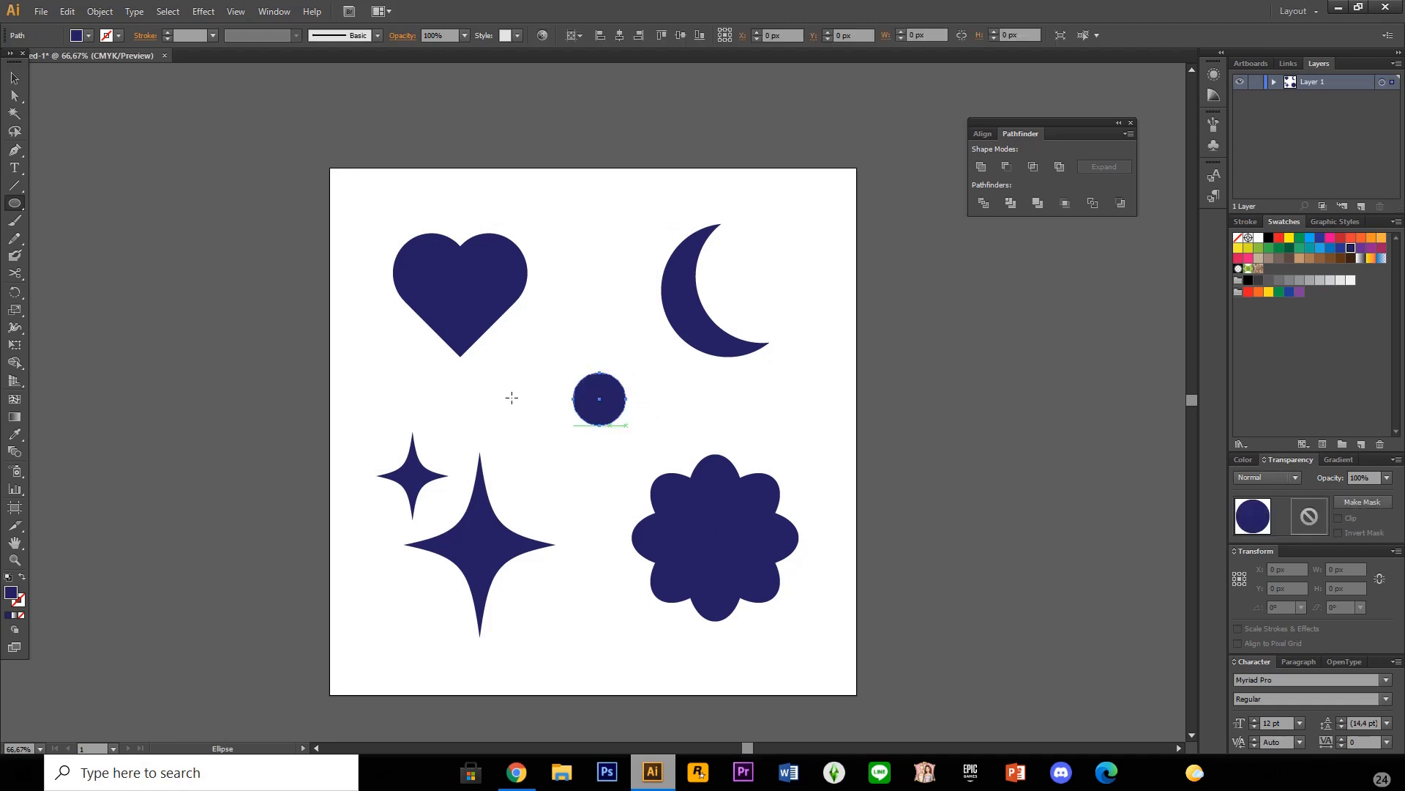
pyautogui.click(14, 82)
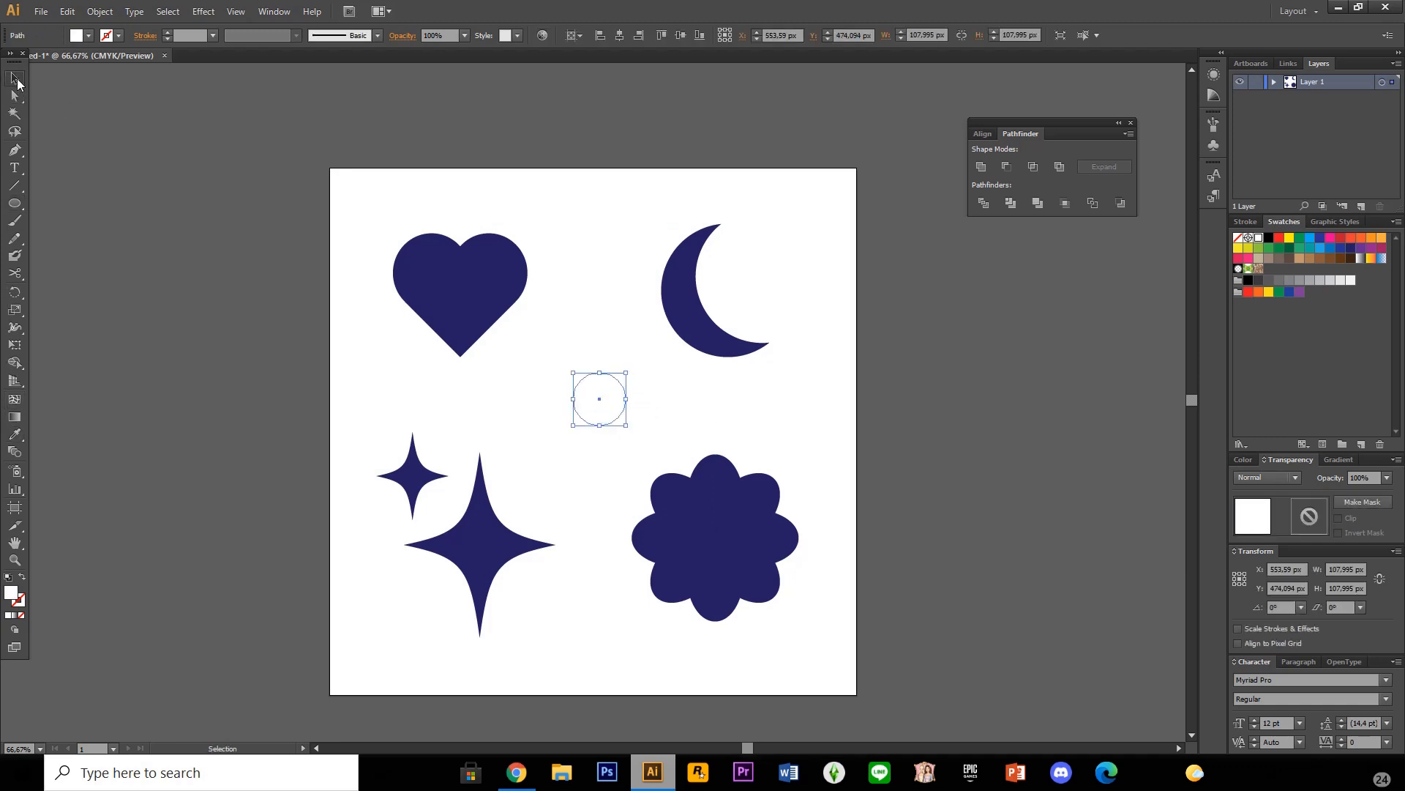
pyautogui.moveTo(599, 398); pyautogui.dragTo(717, 538)
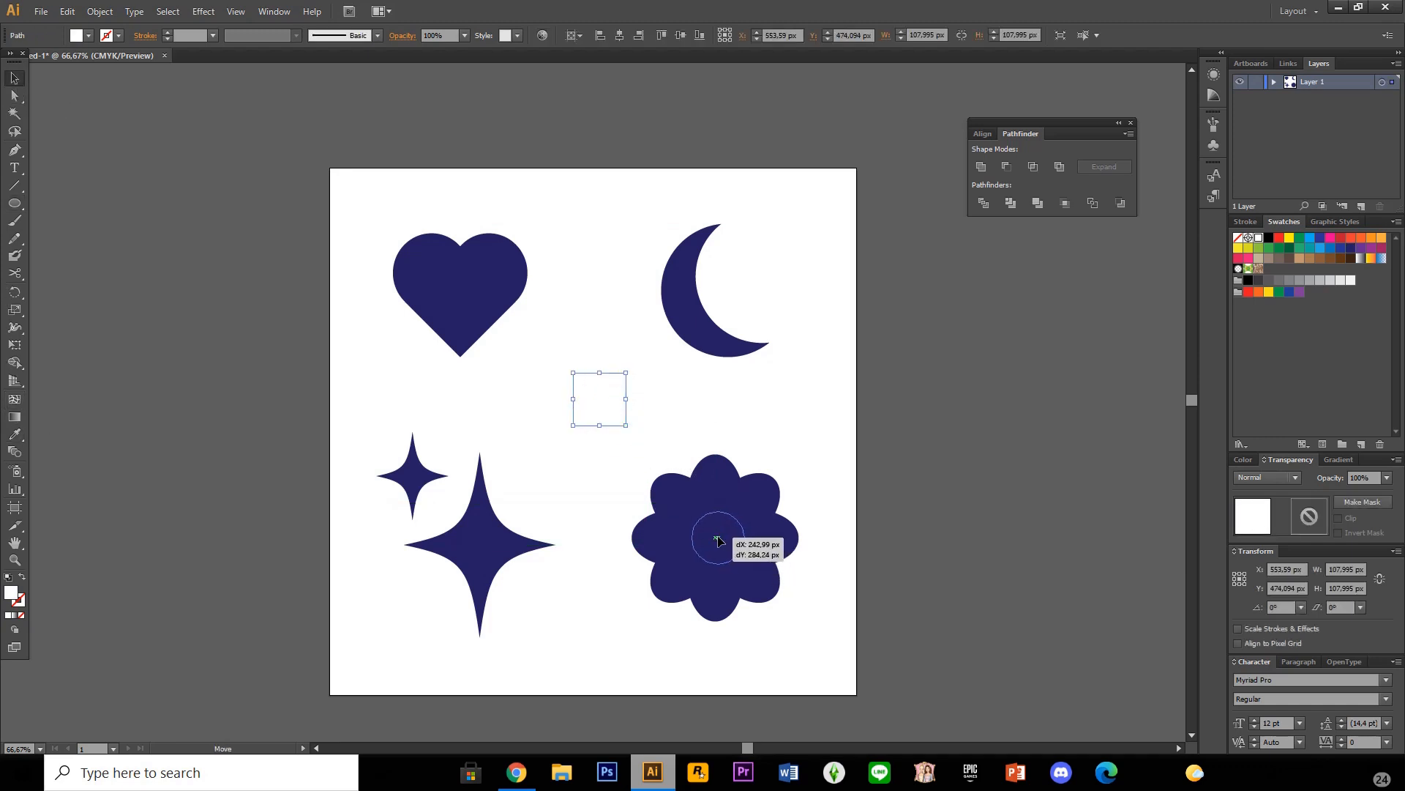